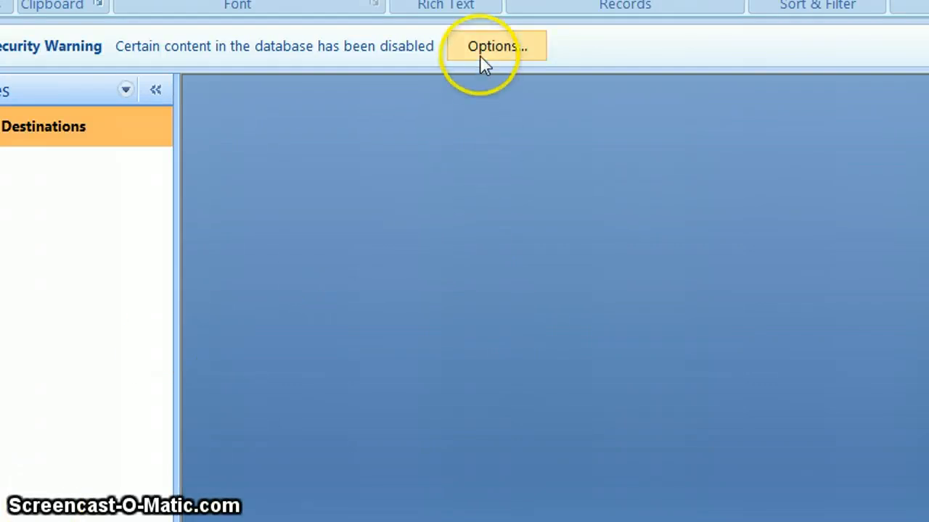
Enable the database content, open the Destinations table, and view Cadbury World's Category choices
{"action": "left_click", "coordinate": [496, 45]}
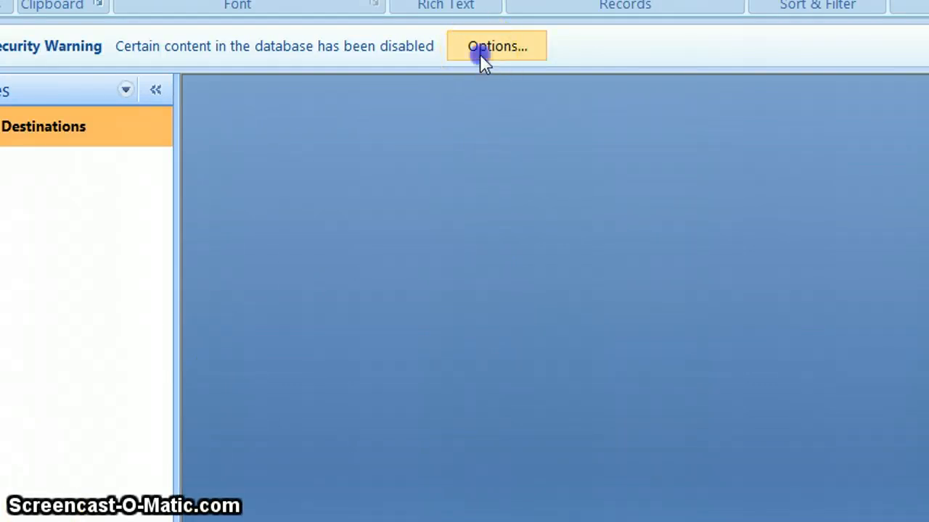
{"action": "left_click", "coordinate": [496, 46]}
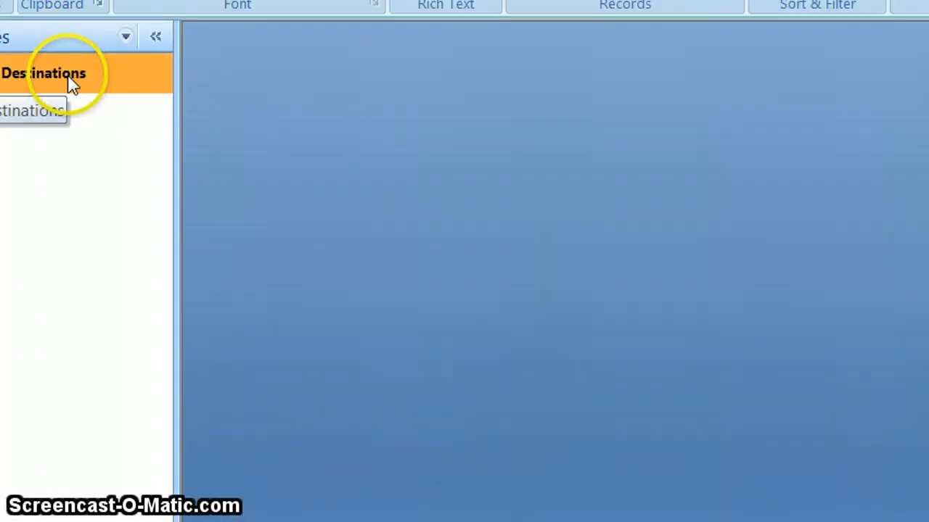
{"action": "left_click", "coordinate": [43, 73]}
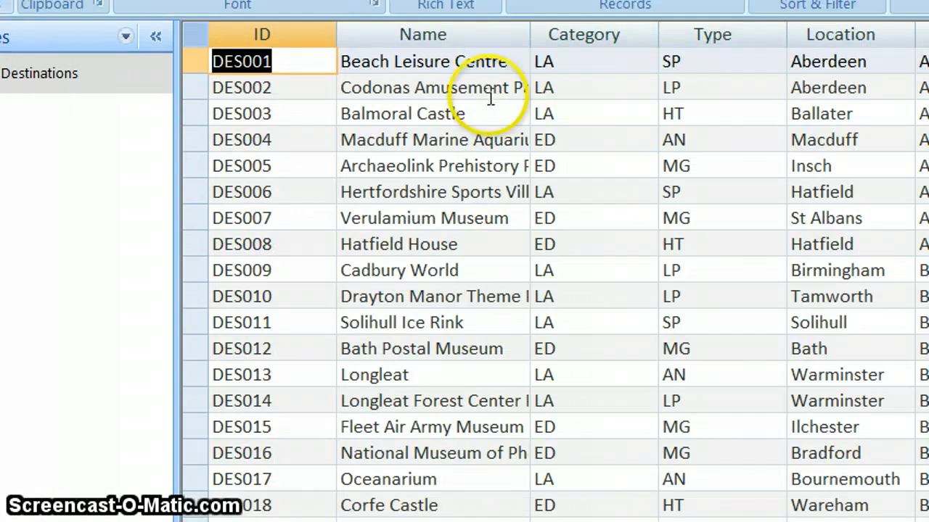
{"action": "mouse_move", "coordinate": [489, 97]}
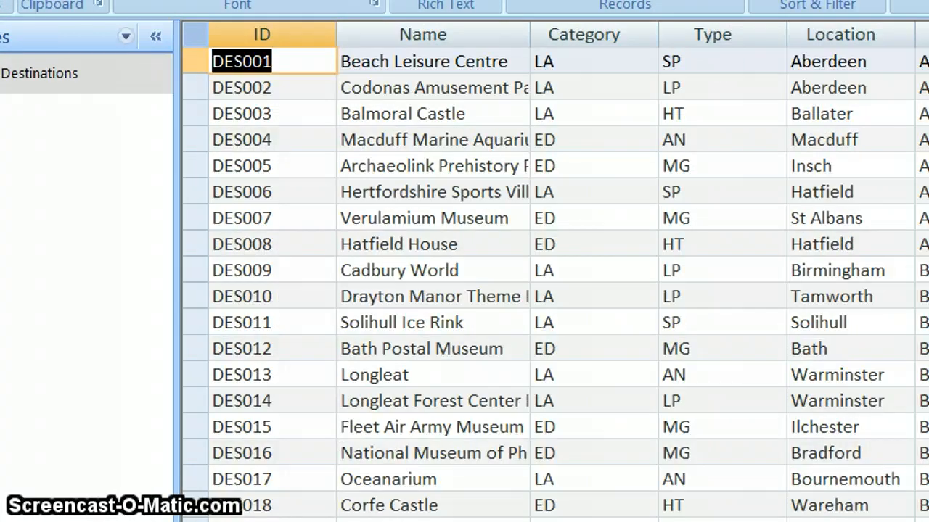
{"action": "left_click", "coordinate": [588, 270]}
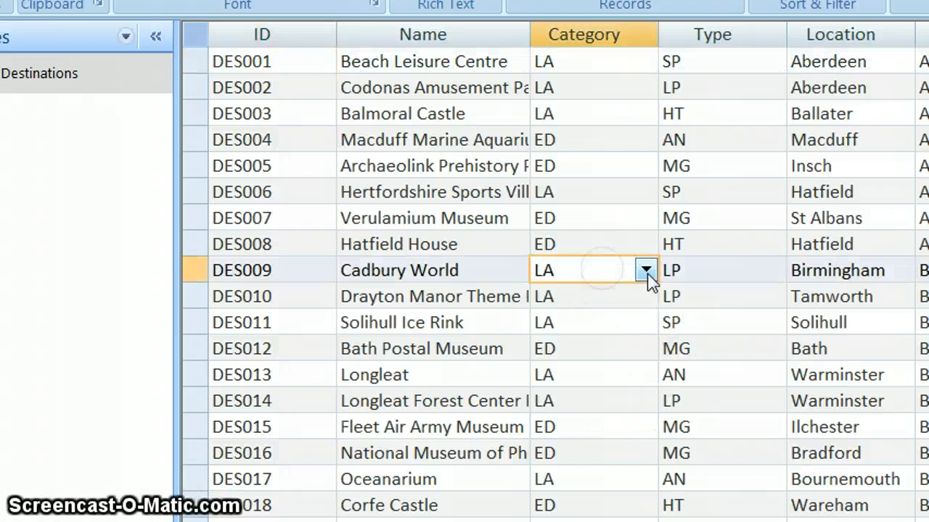
{"action": "left_click", "coordinate": [644, 270]}
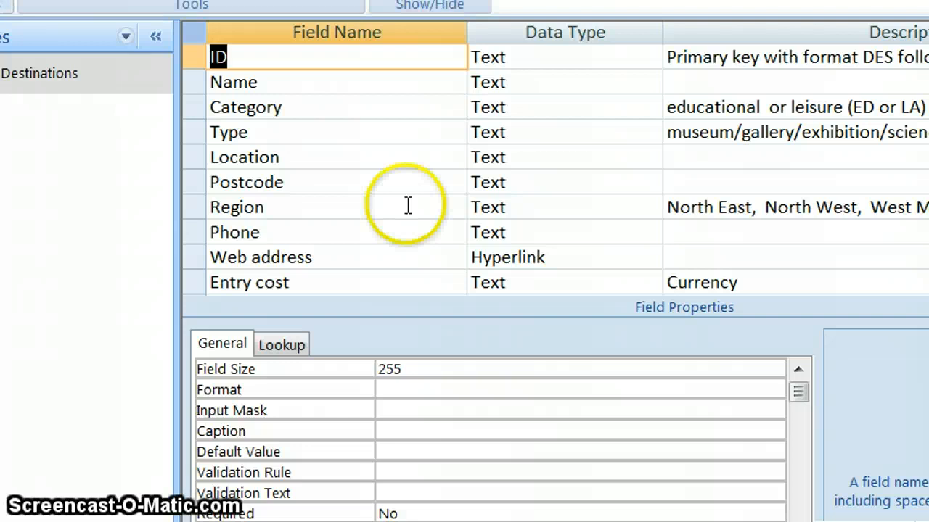
{"action": "mouse_move", "coordinate": [528, 190]}
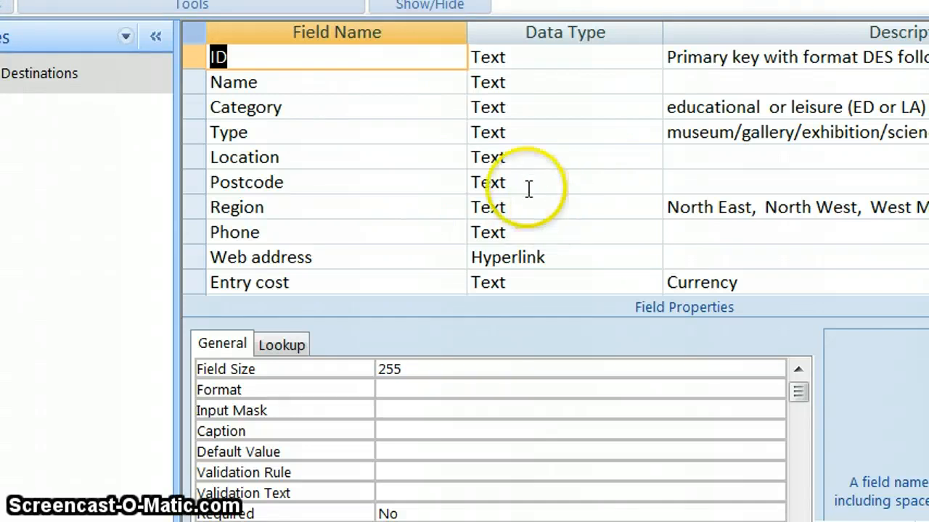
{"action": "mouse_move", "coordinate": [530, 92]}
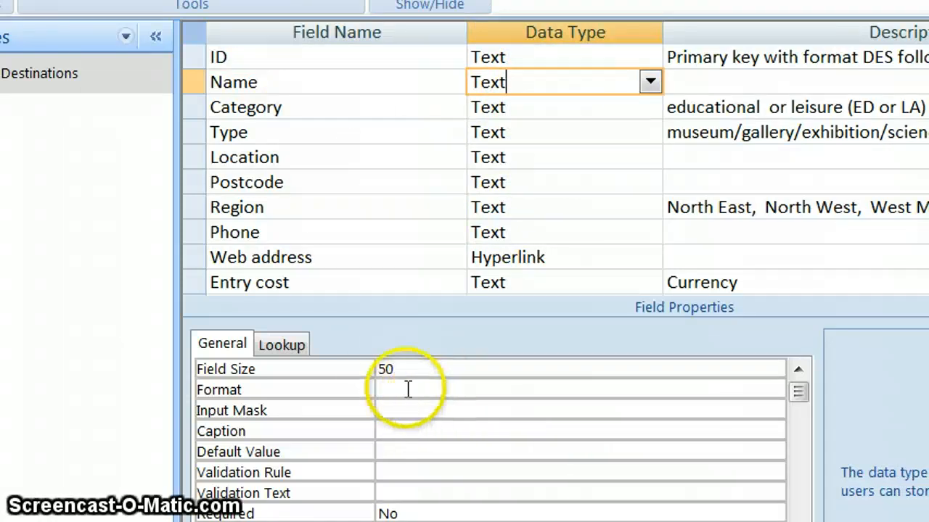
{"action": "mouse_move", "coordinate": [295, 236]}
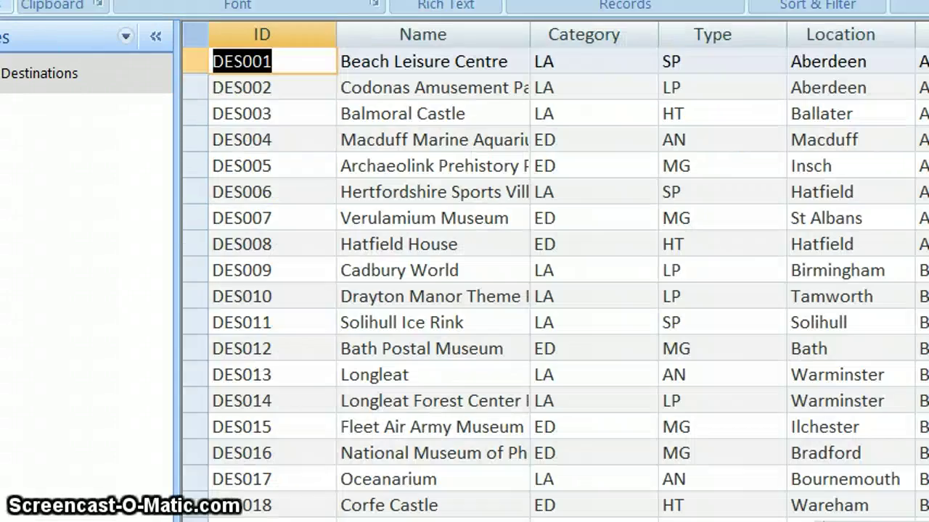
{"action": "mouse_move", "coordinate": [431, 114]}
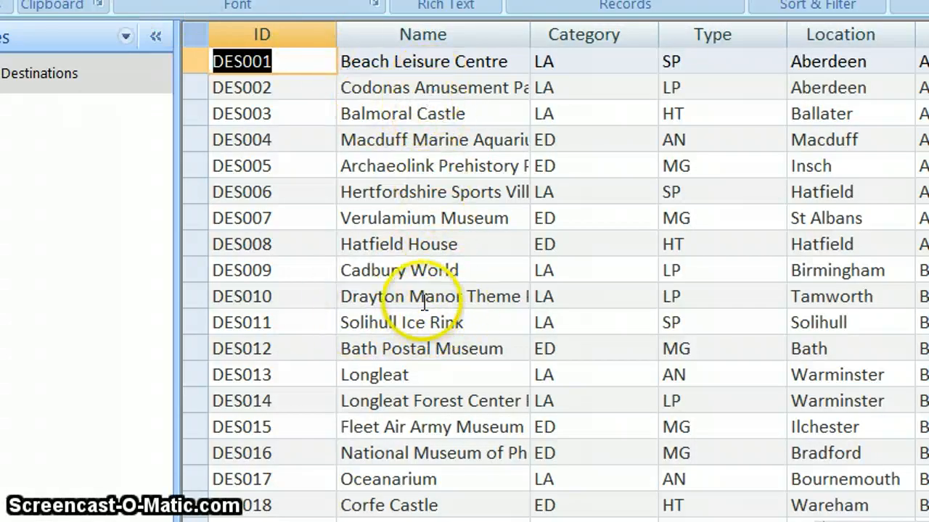
{"action": "mouse_move", "coordinate": [455, 374]}
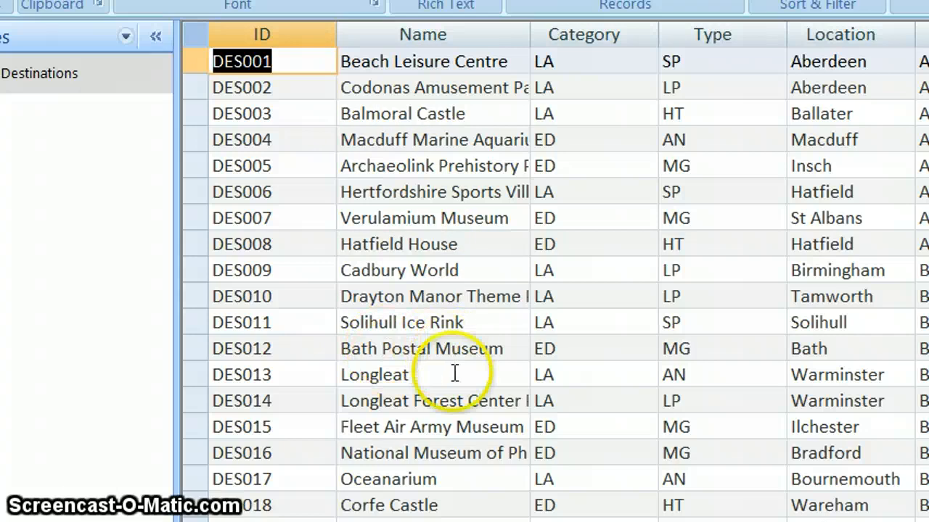
{"action": "mouse_move", "coordinate": [450, 84]}
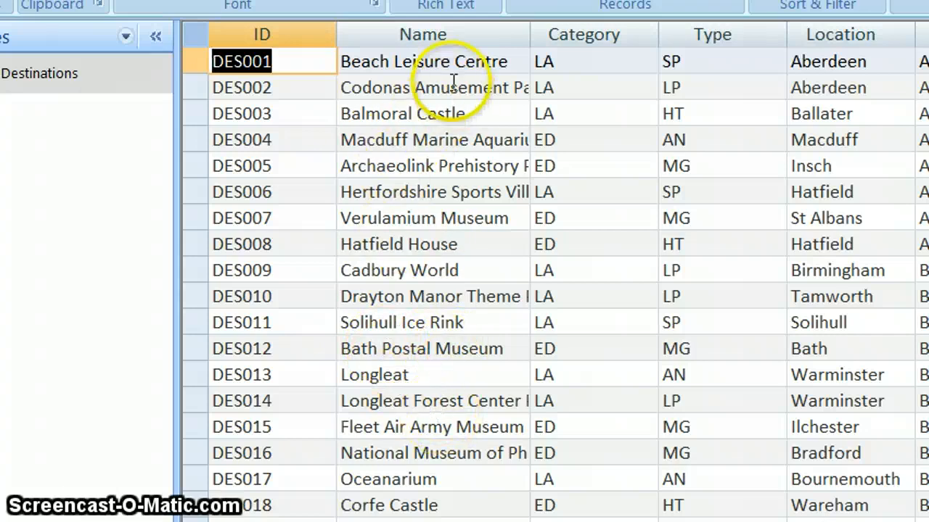
{"action": "mouse_move", "coordinate": [417, 298]}
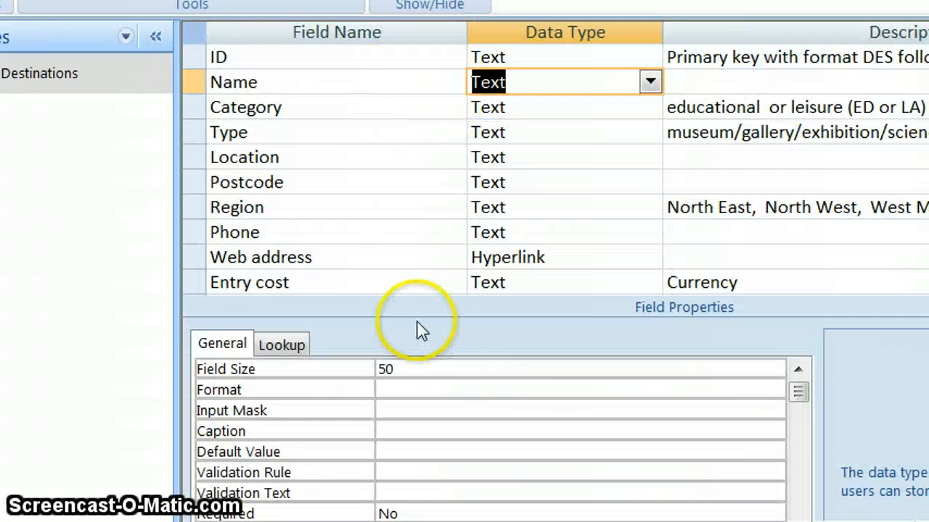
{"action": "mouse_move", "coordinate": [225, 134]}
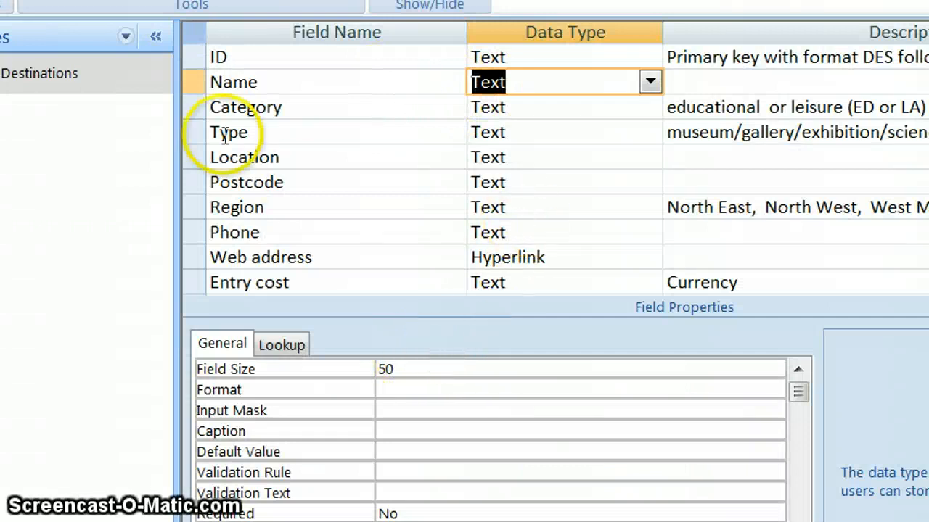
{"action": "mouse_move", "coordinate": [549, 153]}
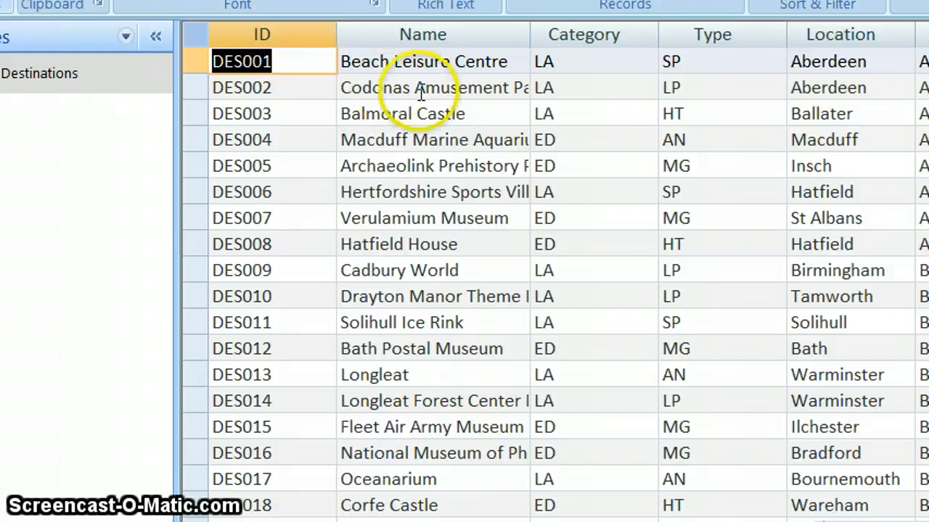
{"action": "mouse_move", "coordinate": [849, 191]}
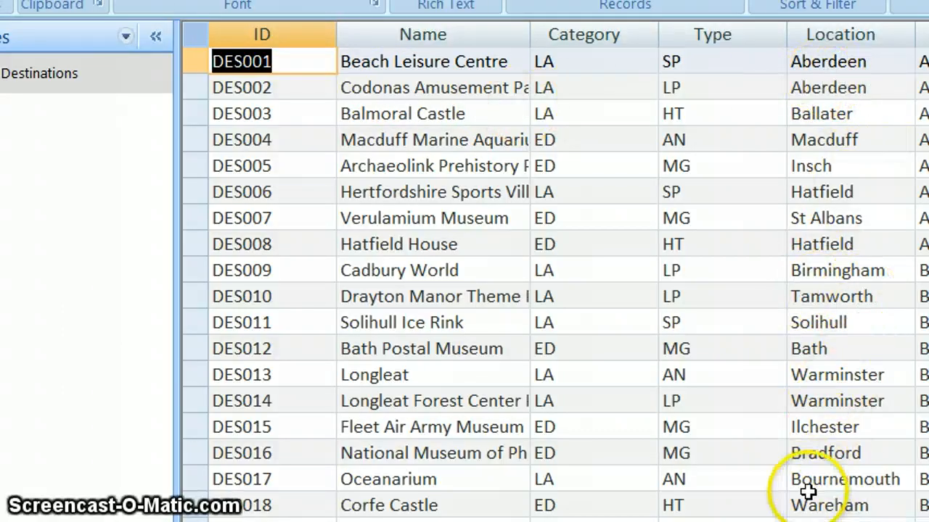
{"action": "mouse_move", "coordinate": [852, 69]}
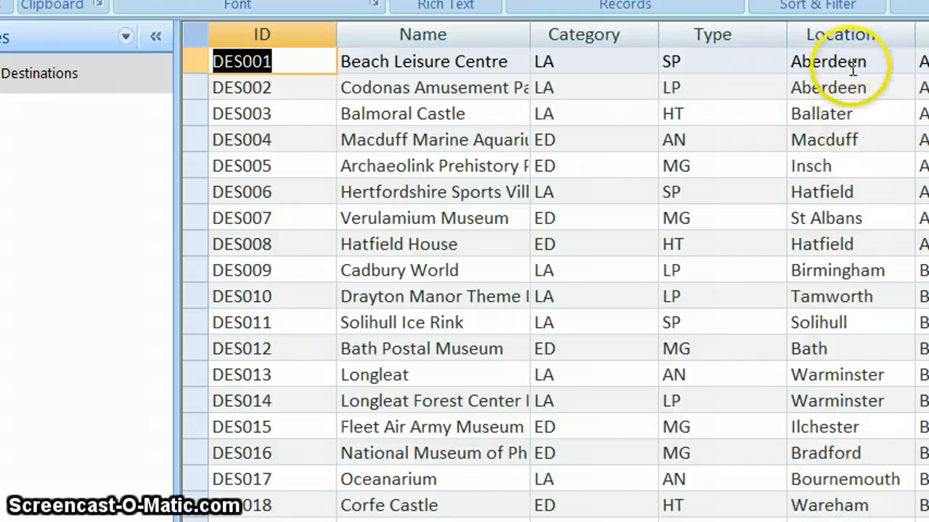
{"action": "mouse_move", "coordinate": [840, 267]}
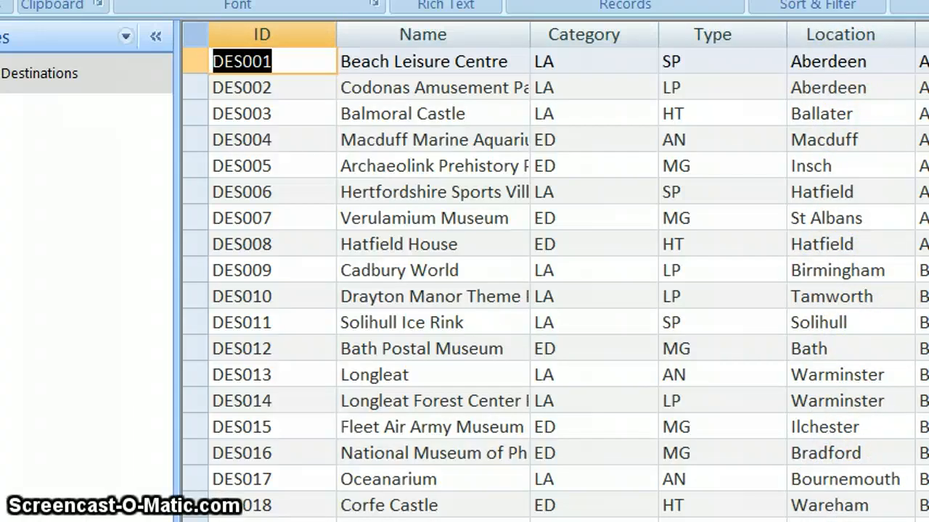
{"action": "scroll", "scroll_direction": "down", "scroll_amount": 3}
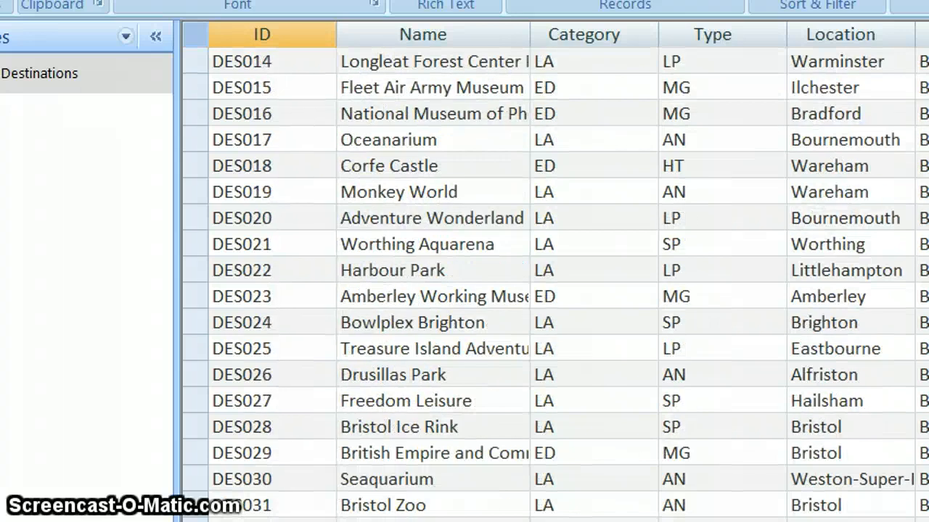
{"action": "scroll", "scroll_direction": "down", "scroll_amount": 3}
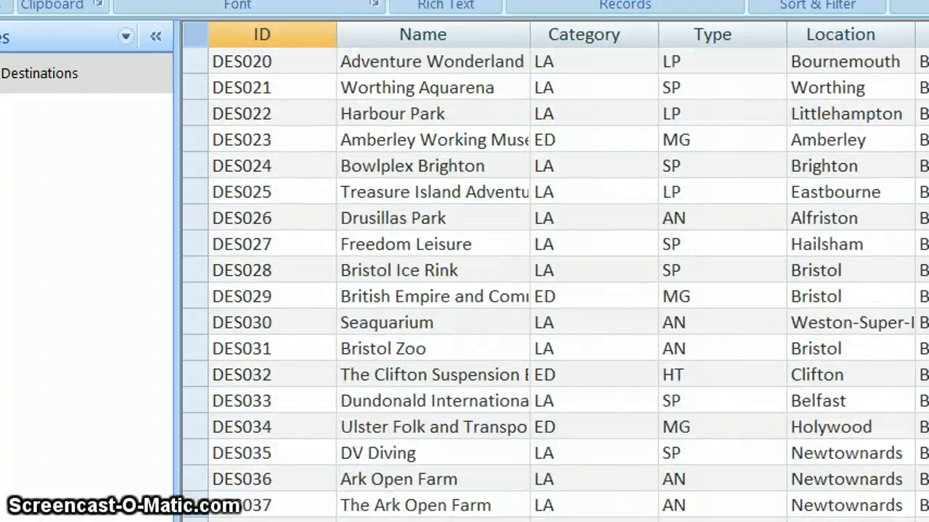
{"action": "mouse_move", "coordinate": [874, 323]}
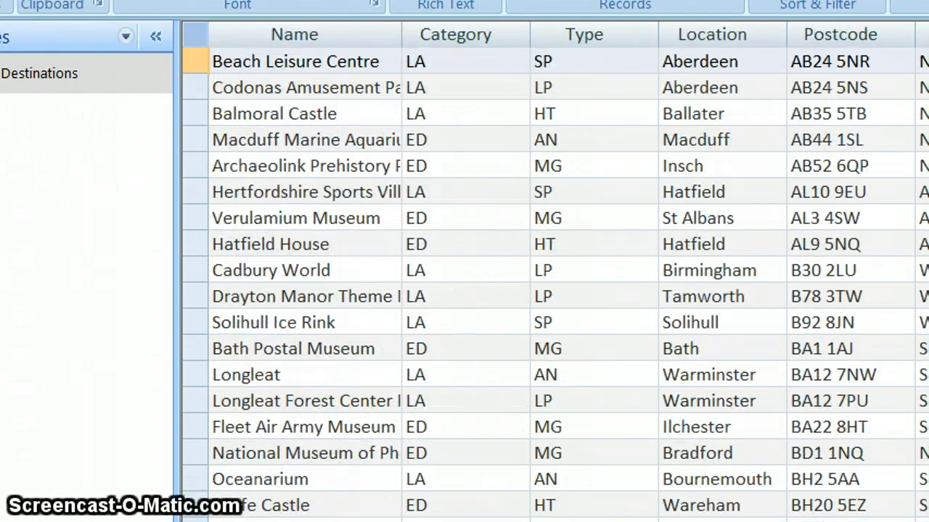
{"action": "left_click", "coordinate": [827, 401]}
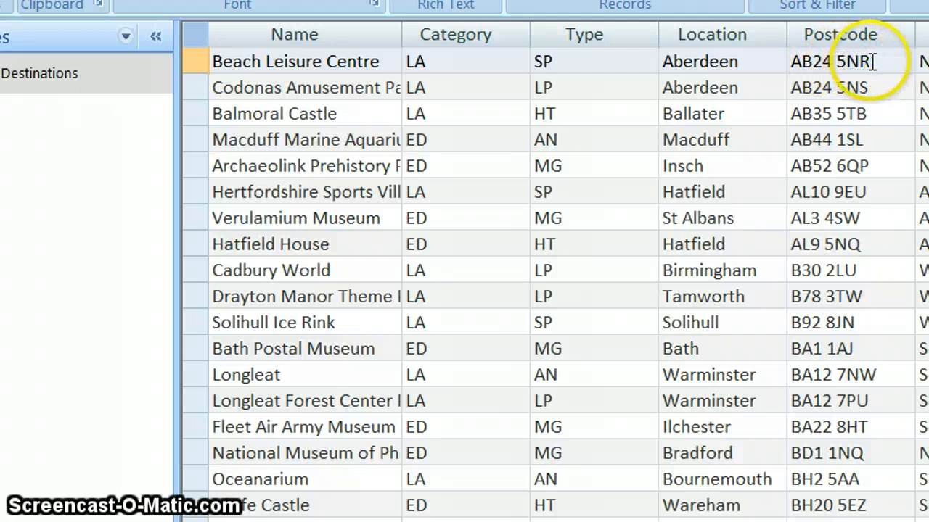
{"action": "mouse_move", "coordinate": [808, 175]}
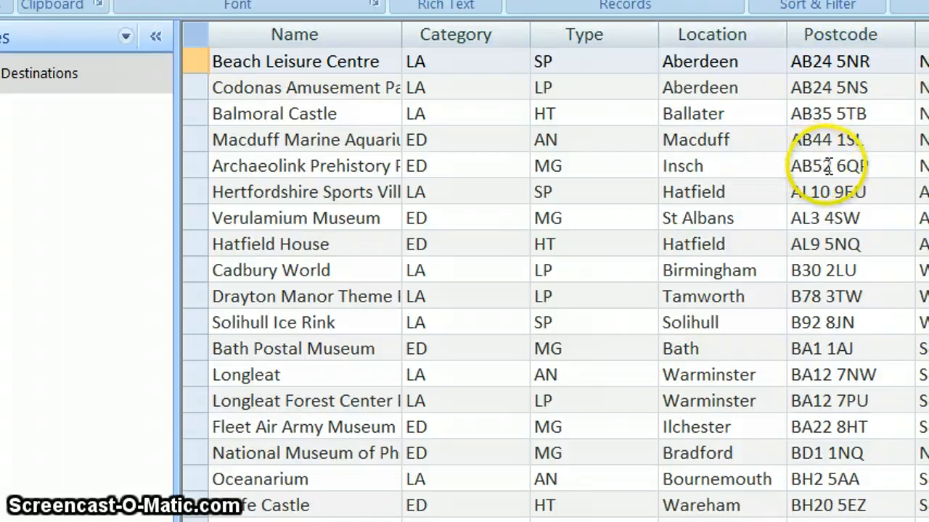
{"action": "mouse_move", "coordinate": [887, 215]}
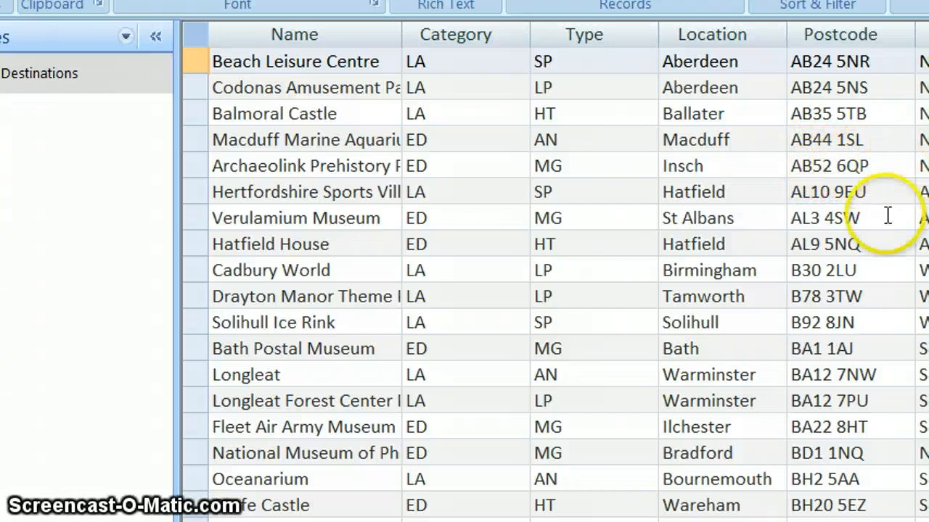
{"action": "mouse_move", "coordinate": [815, 243]}
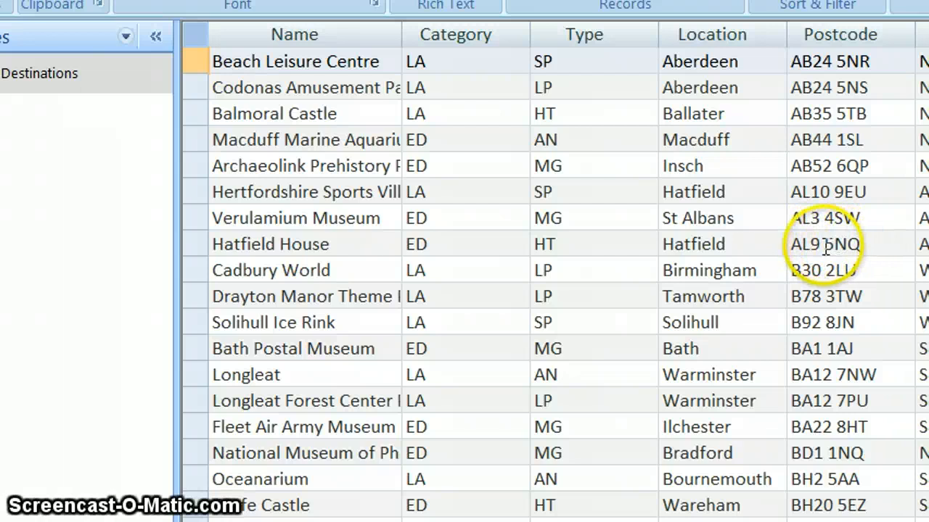
{"action": "mouse_move", "coordinate": [750, 49]}
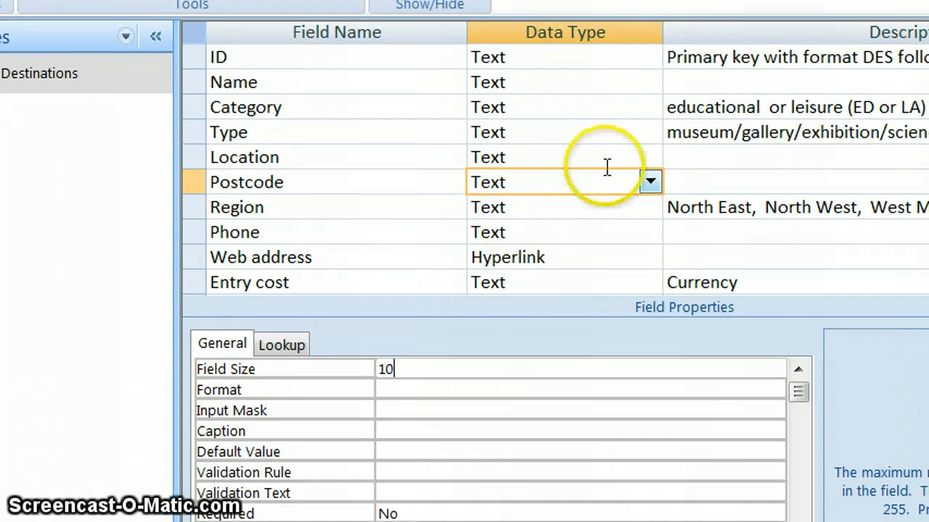
{"action": "mouse_move", "coordinate": [558, 211]}
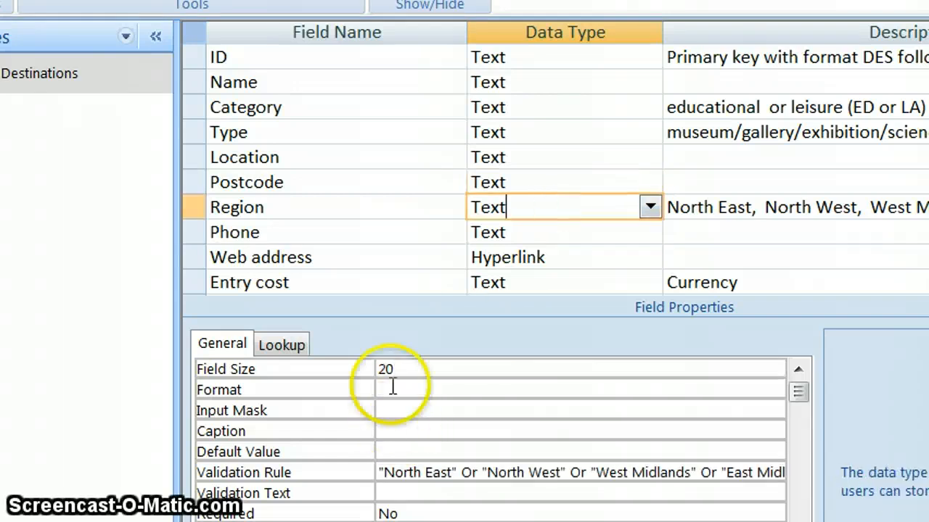
{"action": "mouse_move", "coordinate": [425, 426]}
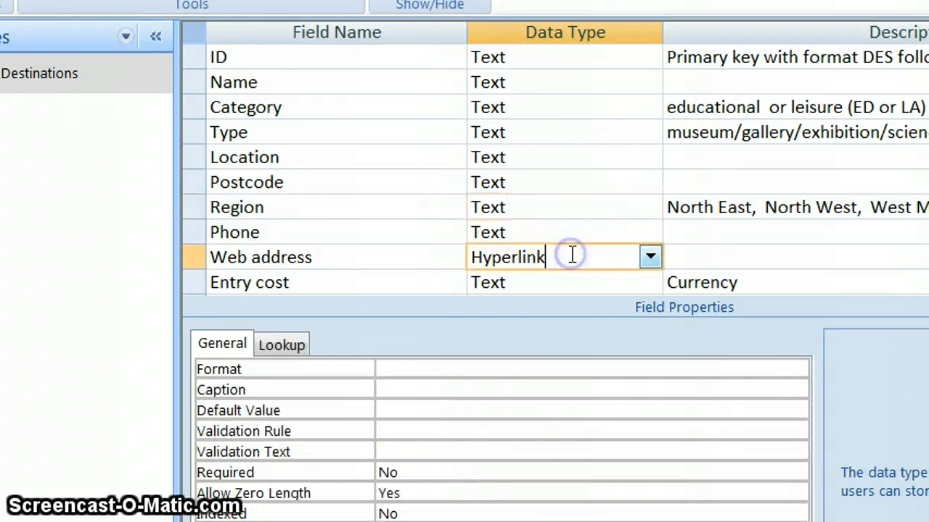
Scroll through the Destinations design field list to review field sizes like Postcode and Region
{"action": "scroll", "scroll_direction": "down", "scroll_amount": 3}
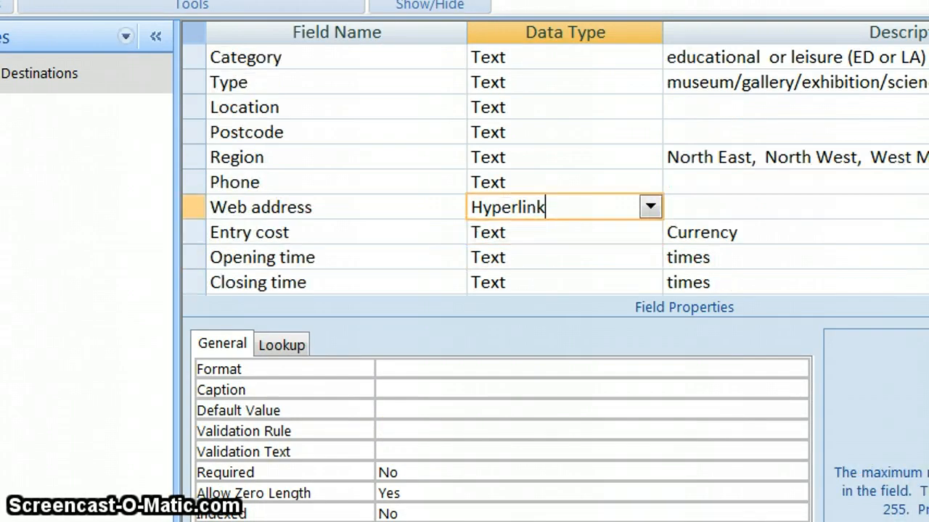
{"action": "scroll", "scroll_direction": "up", "scroll_amount": 3}
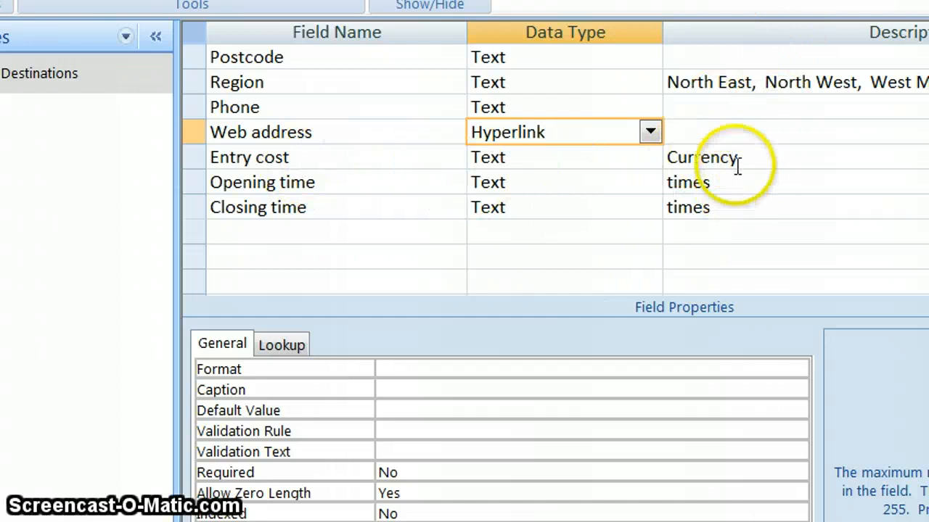
{"action": "left_click", "coordinate": [725, 157]}
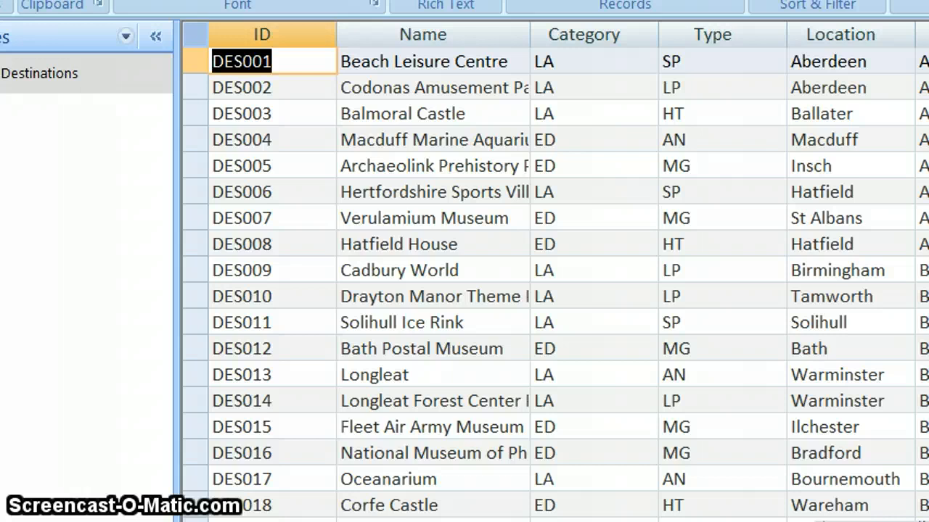
{"action": "scroll", "scroll_direction": "right", "scroll_amount": 3}
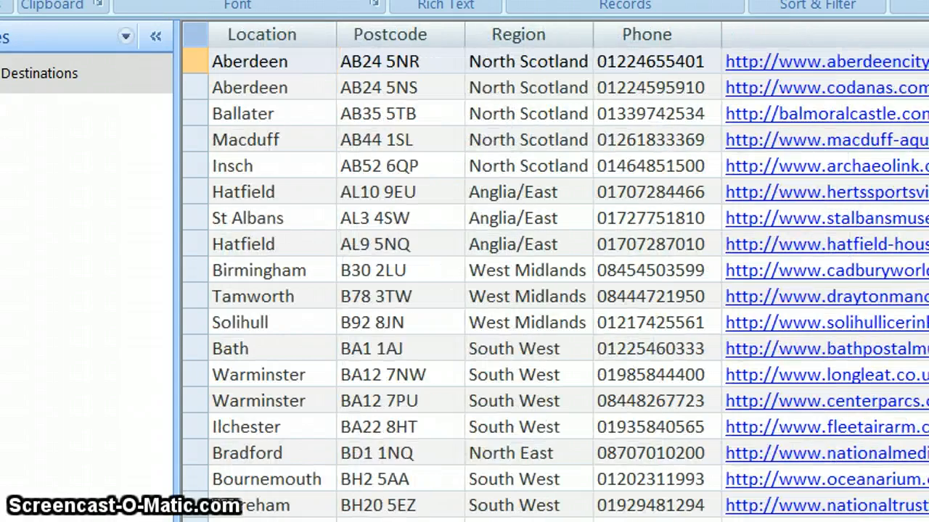
{"action": "scroll", "scroll_direction": "right", "scroll_amount": 3}
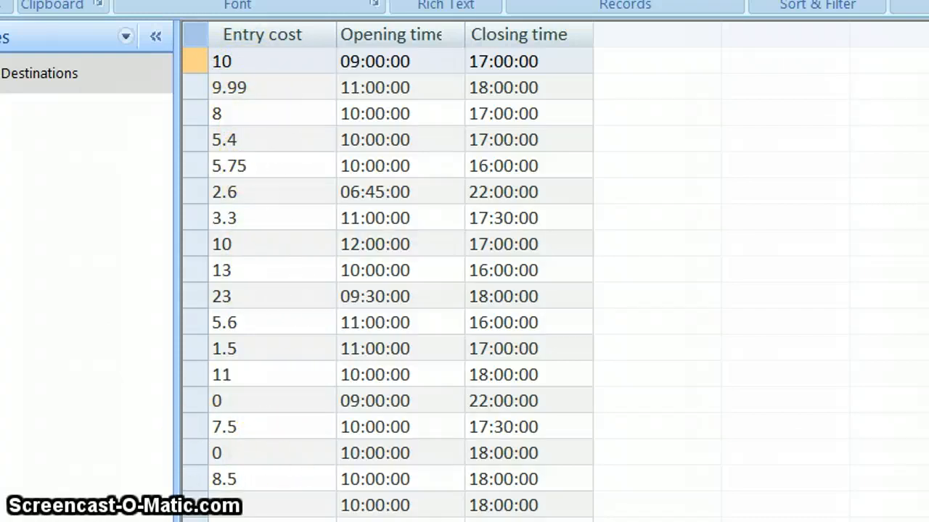
{"action": "scroll", "scroll_direction": "down", "scroll_amount": 3}
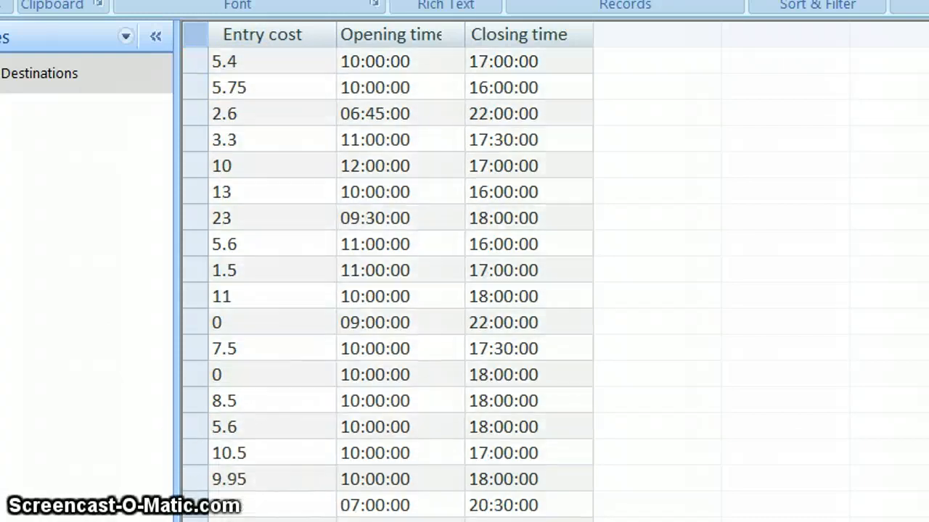
{"action": "scroll", "scroll_direction": "down", "scroll_amount": 3}
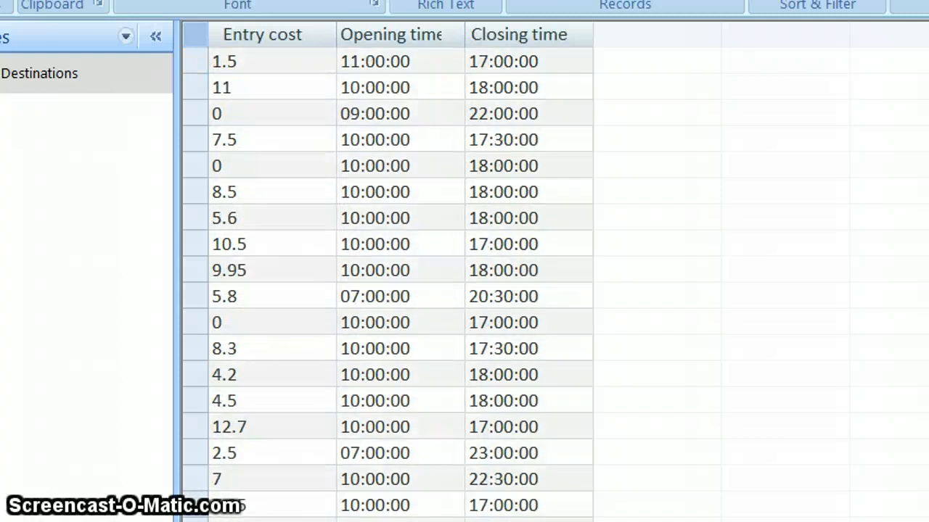
{"action": "scroll", "scroll_direction": "down", "scroll_amount": 3}
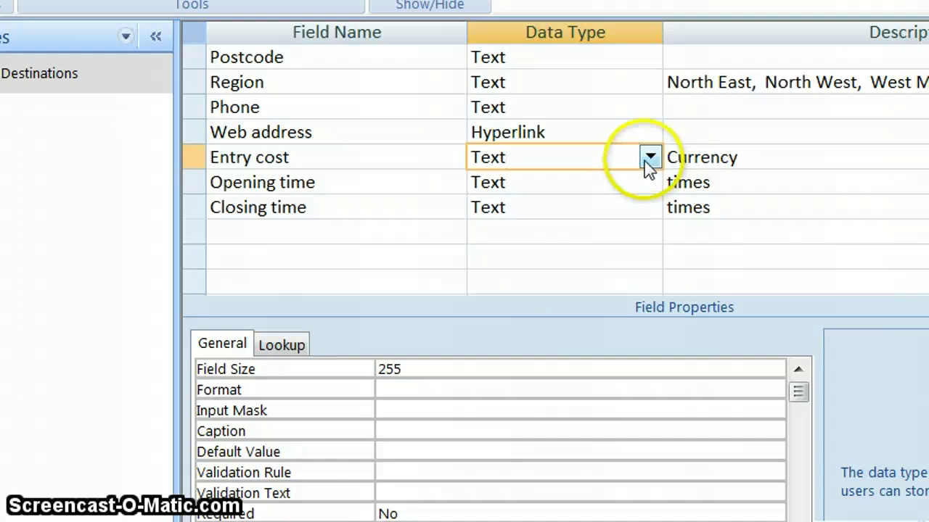
Change the Entry cost data type to Currency
{"action": "left_click", "coordinate": [649, 157]}
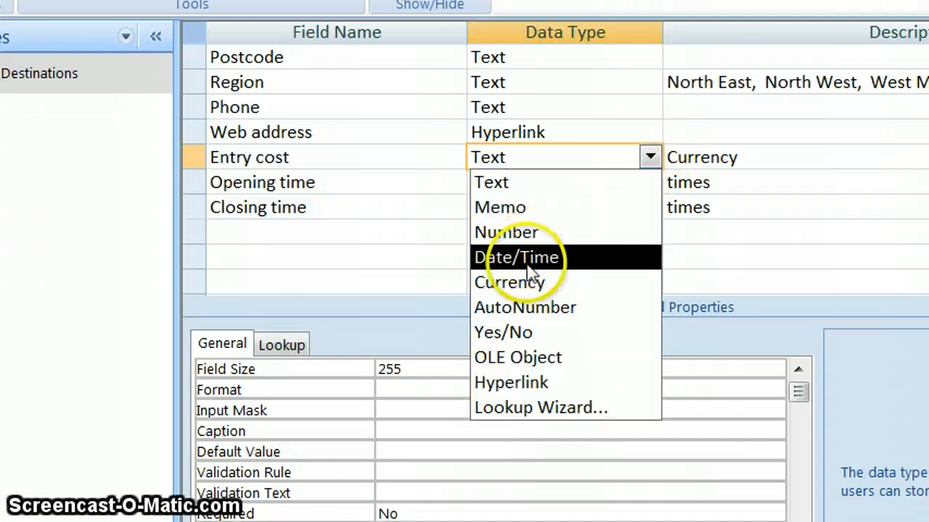
{"action": "mouse_move", "coordinate": [533, 232]}
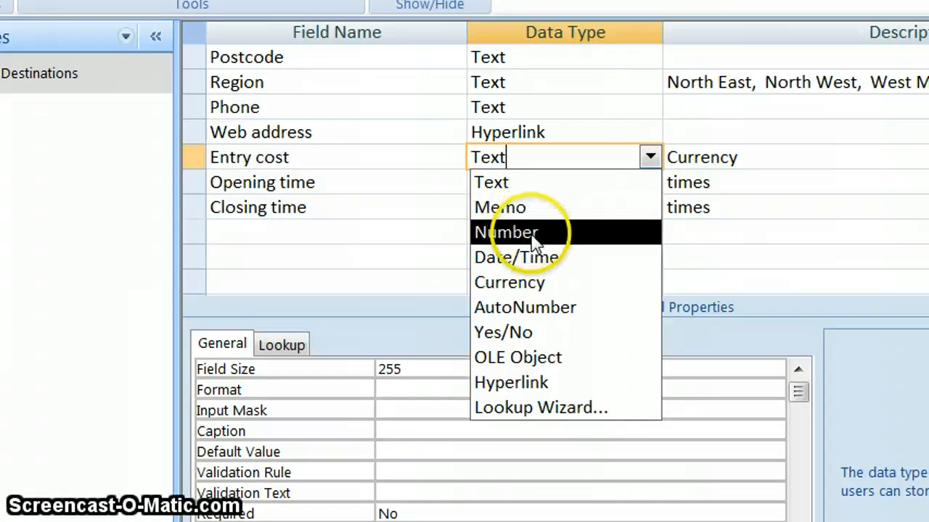
{"action": "mouse_move", "coordinate": [551, 268]}
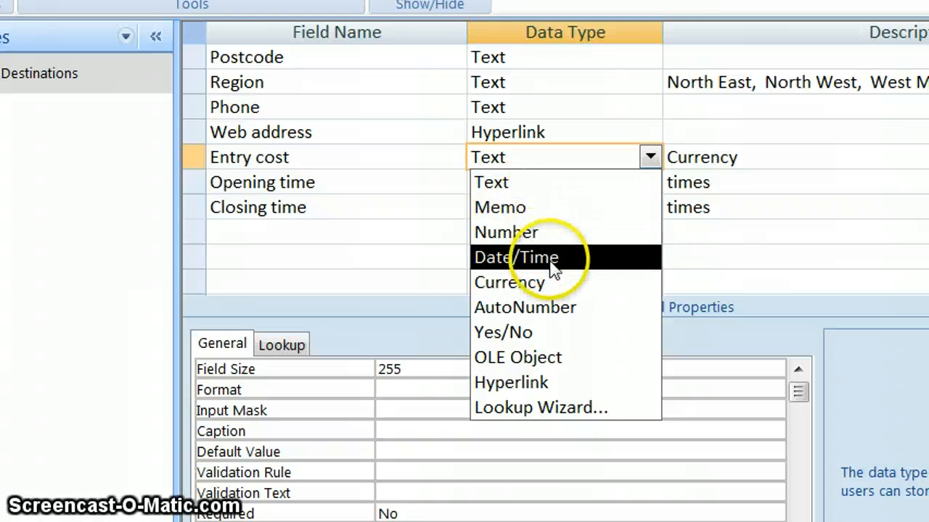
{"action": "mouse_move", "coordinate": [534, 290]}
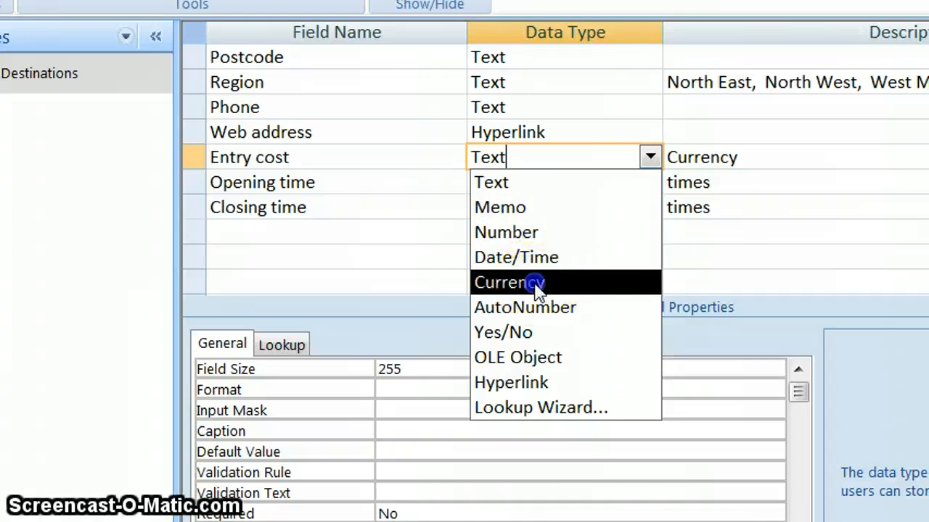
{"action": "left_click", "coordinate": [509, 282]}
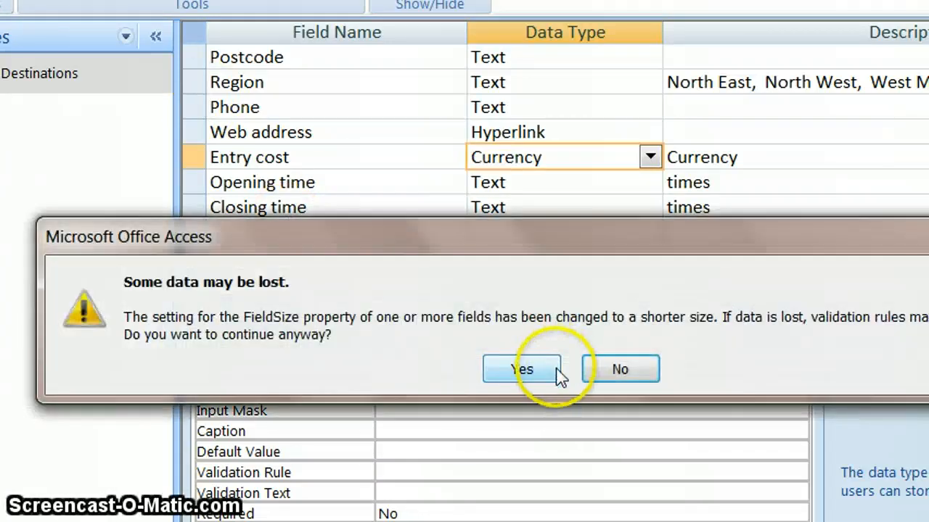
Accept the data-loss warning and scroll the datasheet right to view Entry cost in pounds
{"action": "left_click", "coordinate": [521, 370]}
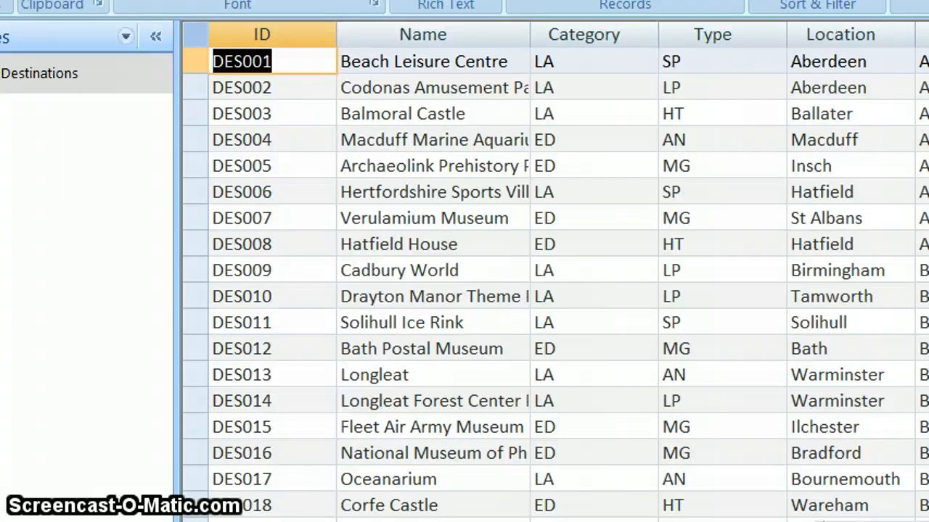
{"action": "scroll", "scroll_direction": "right", "scroll_amount": 3}
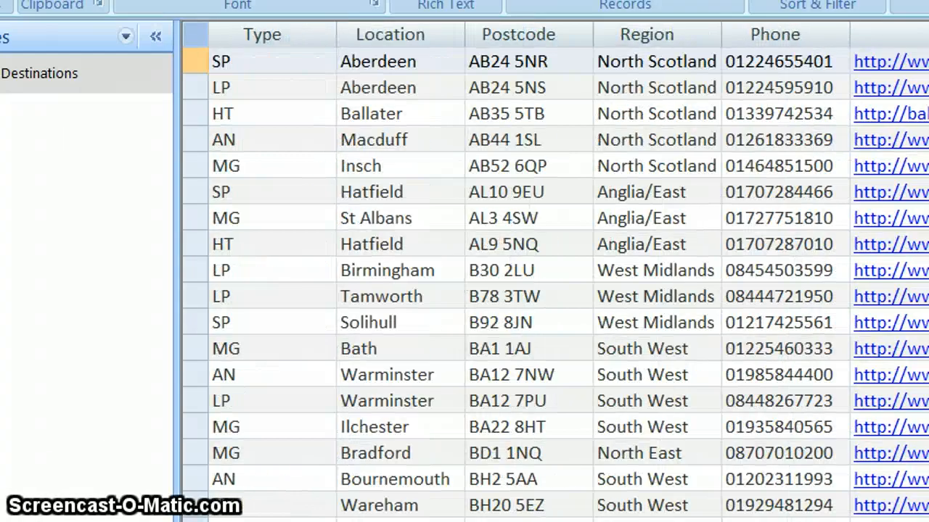
{"action": "scroll", "scroll_direction": "right", "scroll_amount": 3}
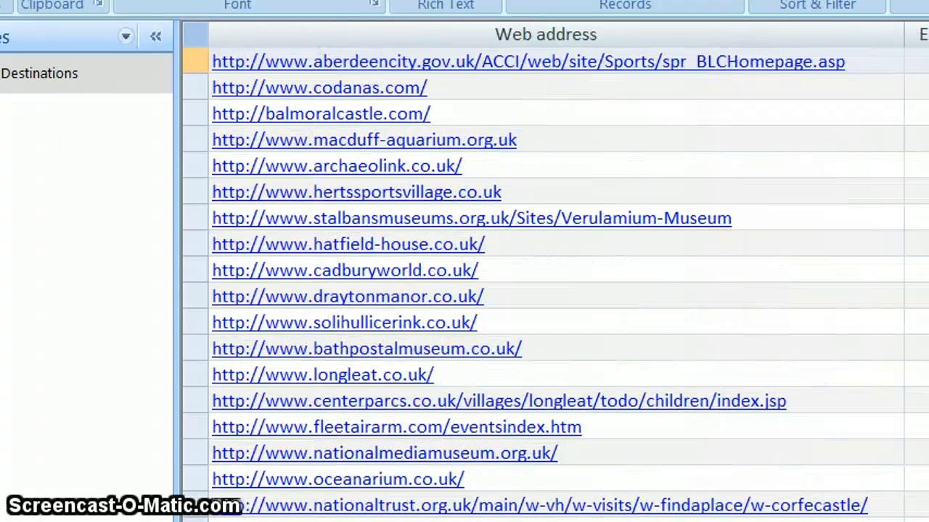
{"action": "scroll", "scroll_direction": "right", "scroll_amount": 3}
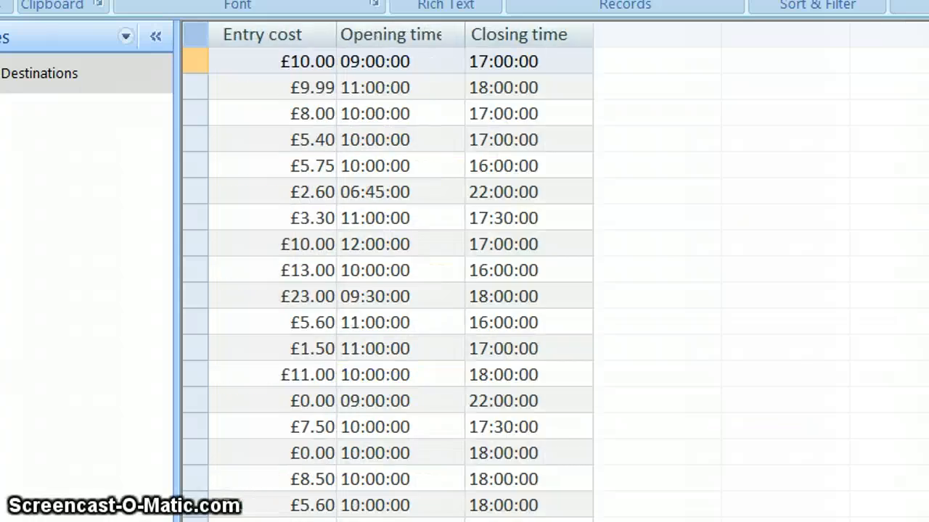
{"action": "mouse_move", "coordinate": [294, 100]}
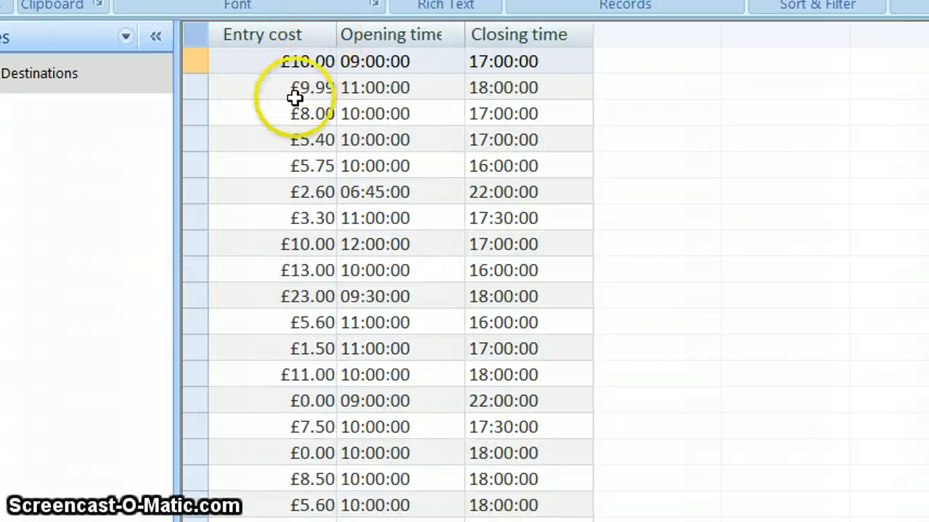
{"action": "mouse_move", "coordinate": [289, 282]}
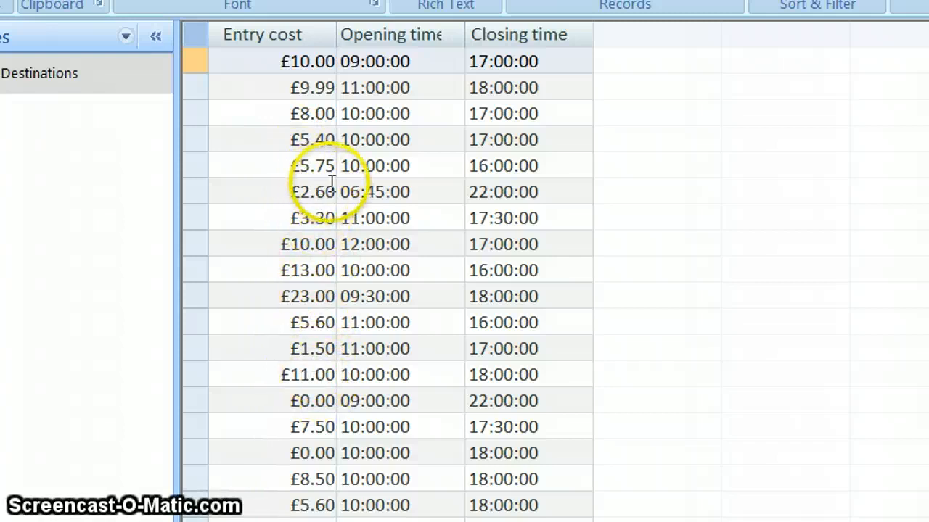
{"action": "mouse_move", "coordinate": [245, 114]}
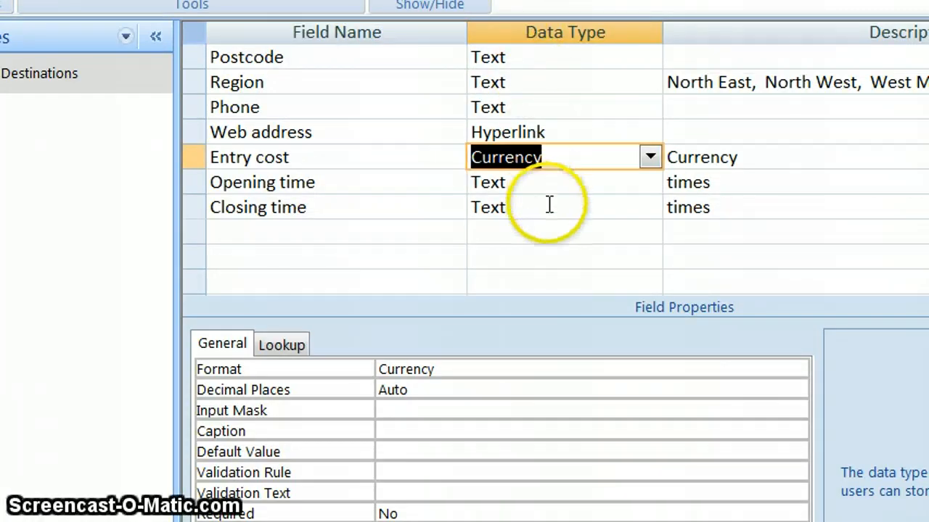
{"action": "mouse_move", "coordinate": [544, 177]}
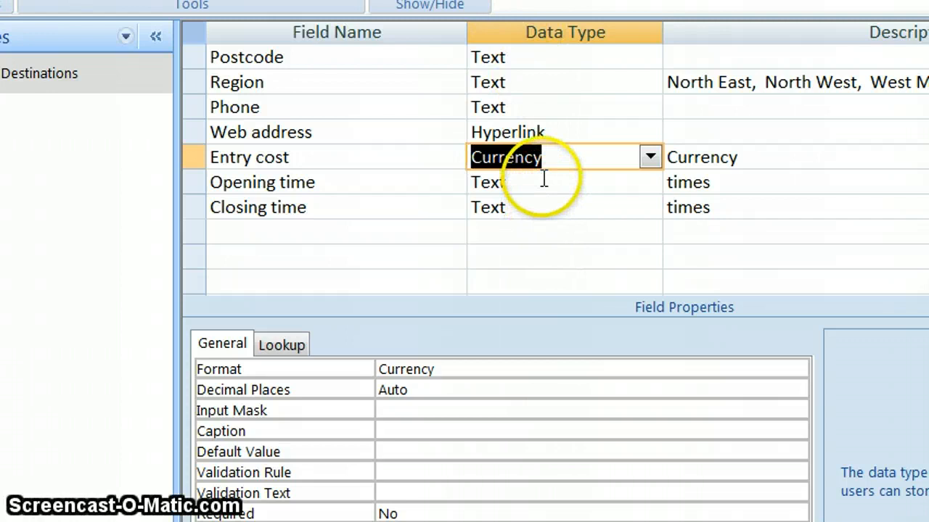
Open and dismiss Opening time's data type list, leaving it as Text, then view records
{"action": "left_click", "coordinate": [648, 182]}
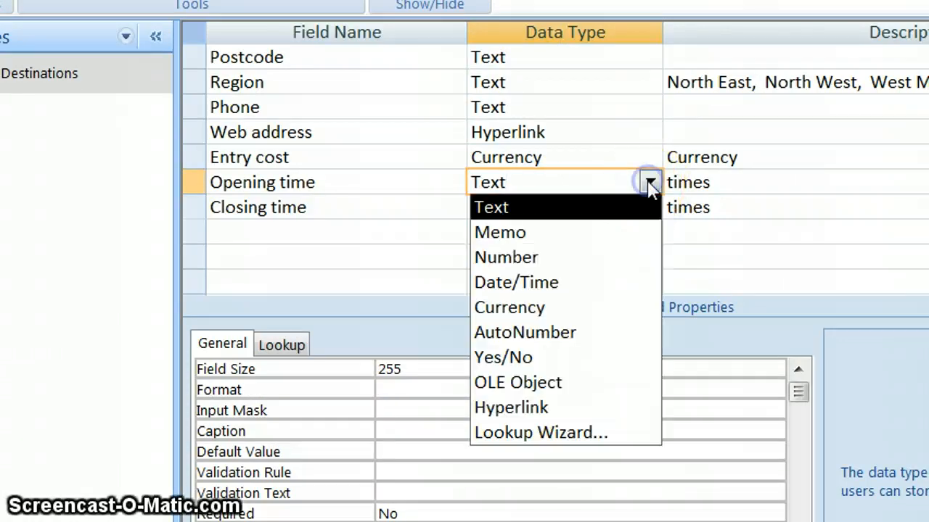
{"action": "mouse_move", "coordinate": [516, 282]}
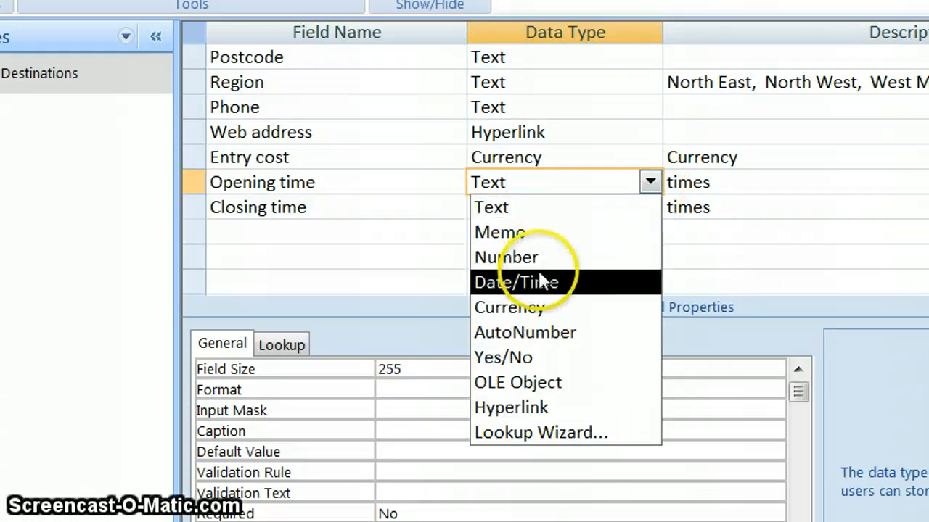
{"action": "left_click", "coordinate": [491, 207]}
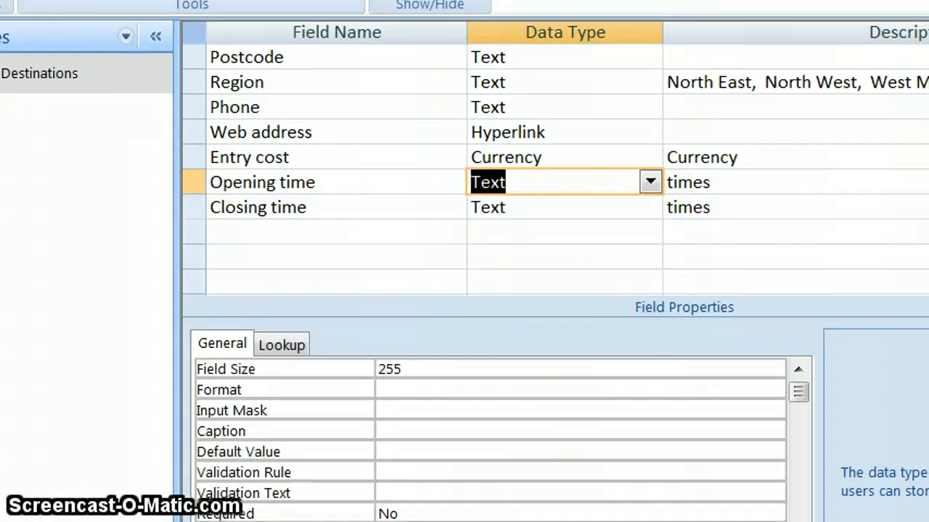
{"action": "left_click", "coordinate": [650, 182]}
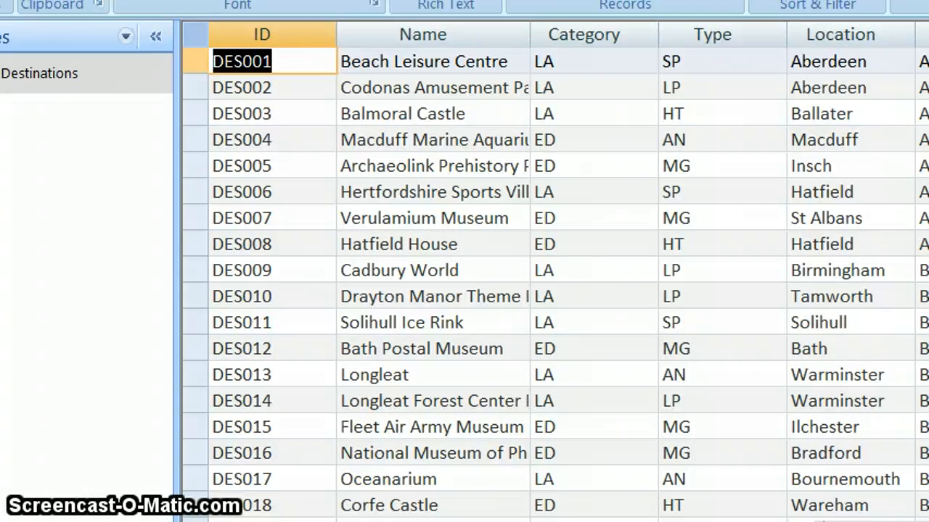
Scroll the datasheet right to the Opening time and Closing time columns
{"action": "scroll", "scroll_direction": "right", "scroll_amount": 3}
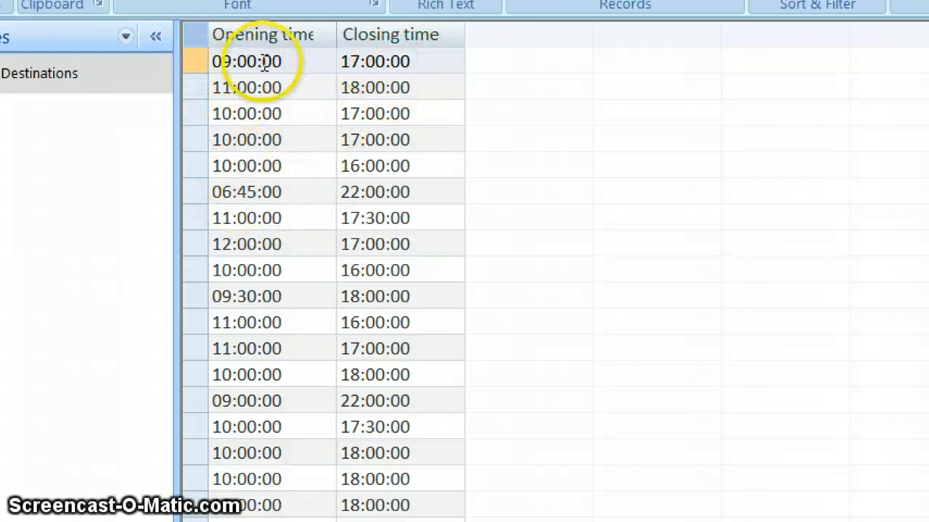
{"action": "mouse_move", "coordinate": [257, 87]}
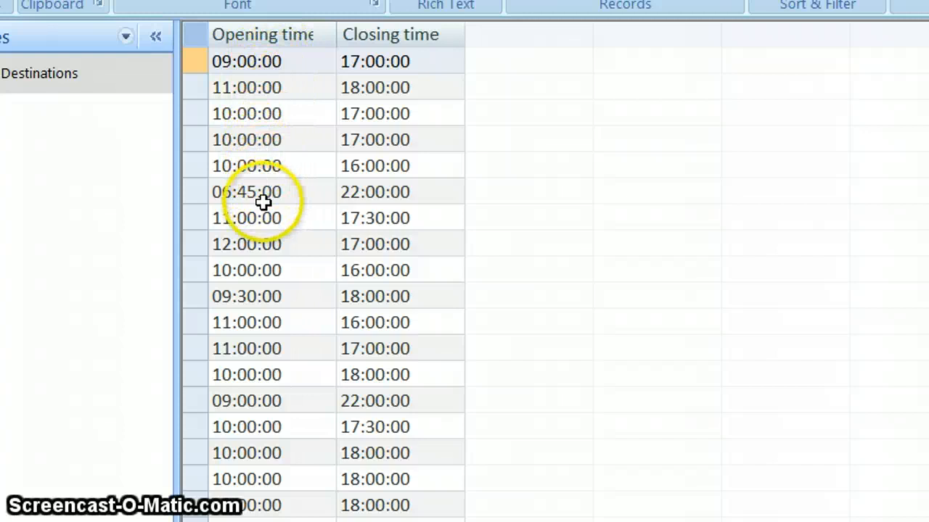
{"action": "mouse_move", "coordinate": [261, 254]}
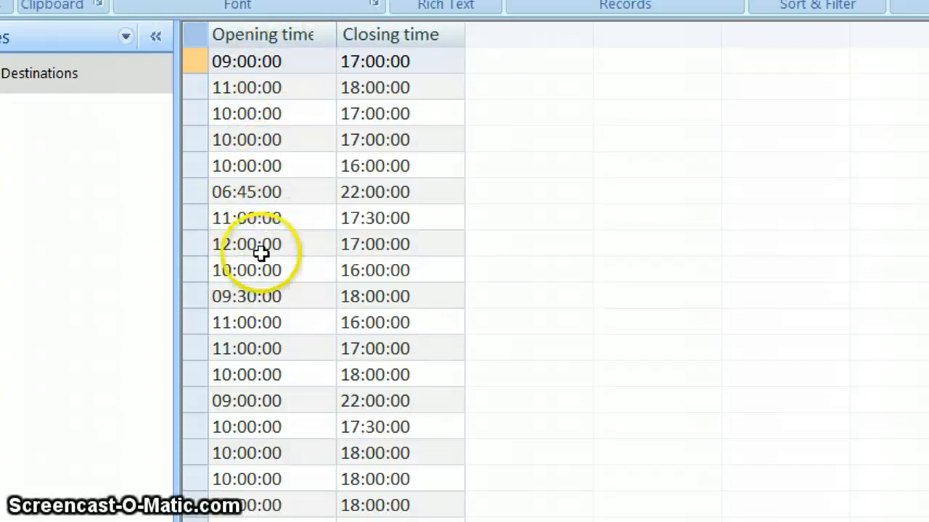
{"action": "mouse_move", "coordinate": [259, 296]}
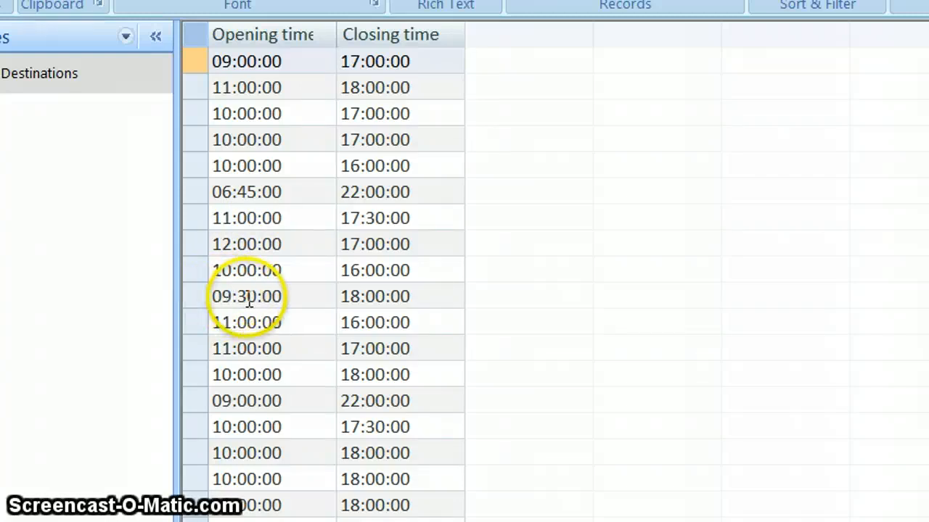
{"action": "mouse_move", "coordinate": [256, 199]}
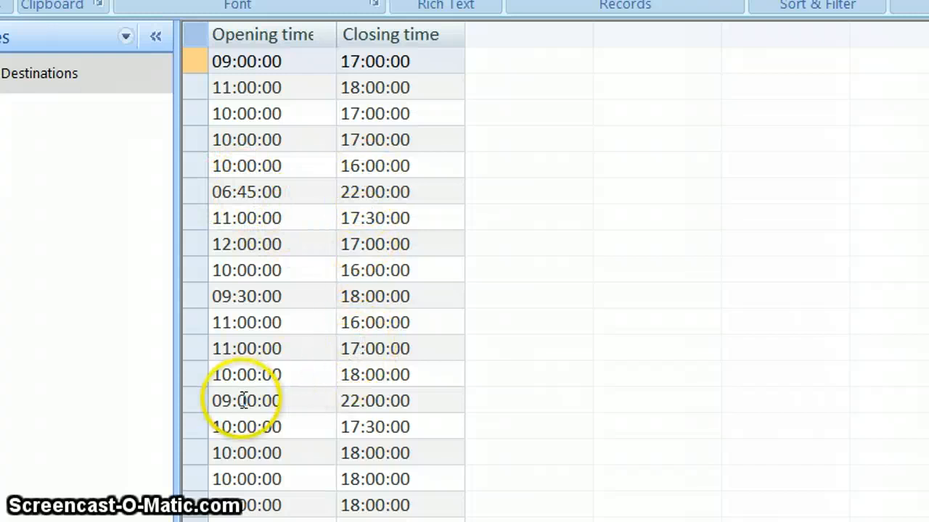
{"action": "mouse_move", "coordinate": [232, 123]}
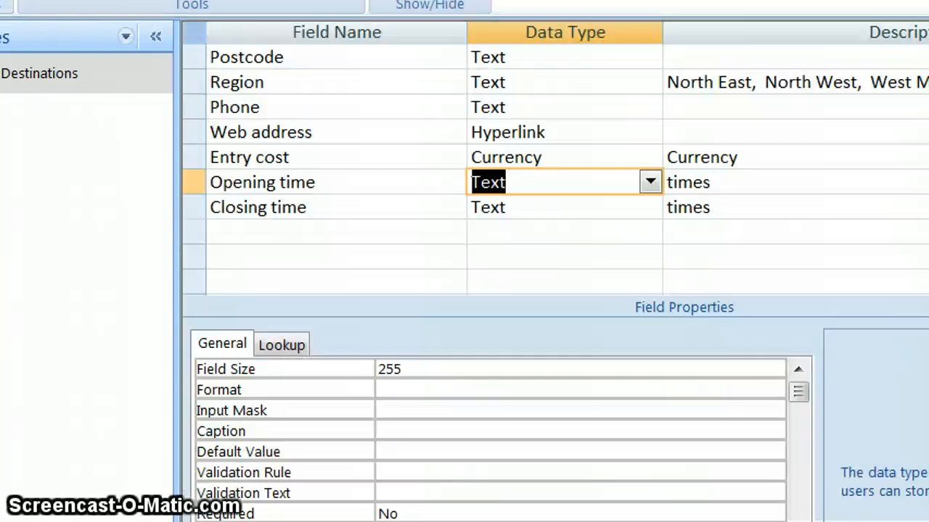
{"action": "mouse_move", "coordinate": [650, 182]}
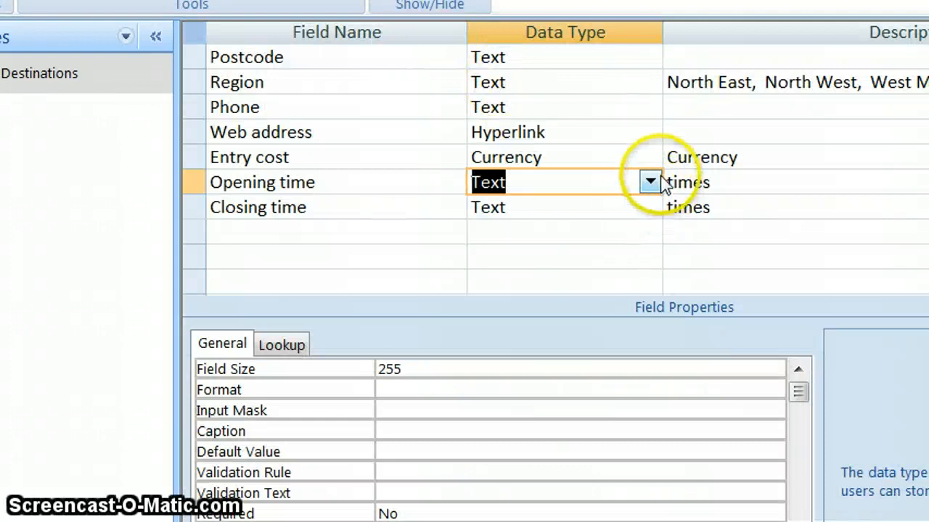
Change Opening time's data type from Text to Date/Time
{"action": "left_click", "coordinate": [650, 181]}
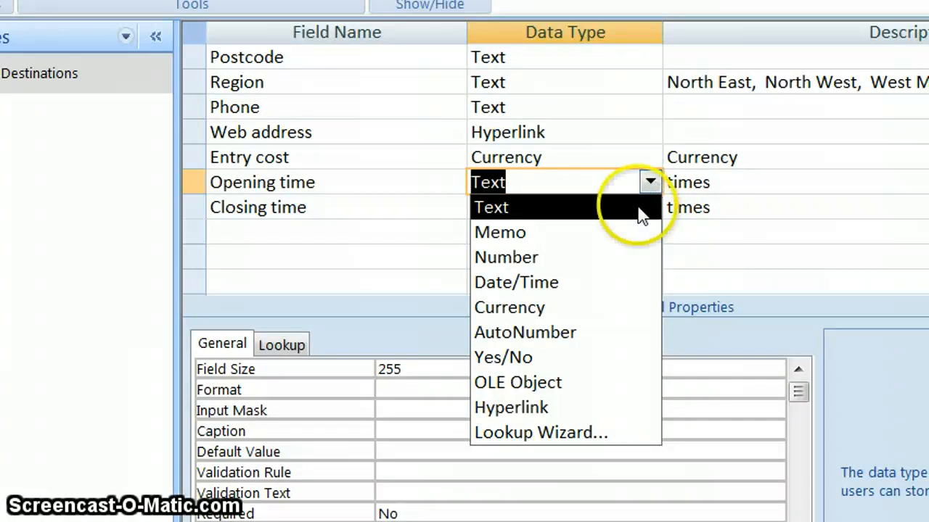
{"action": "mouse_move", "coordinate": [516, 281]}
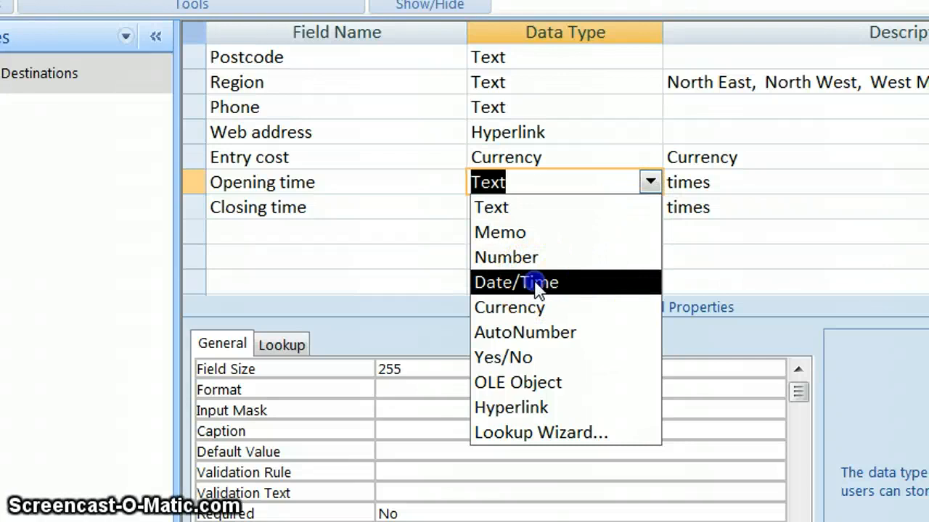
{"action": "left_click", "coordinate": [515, 282]}
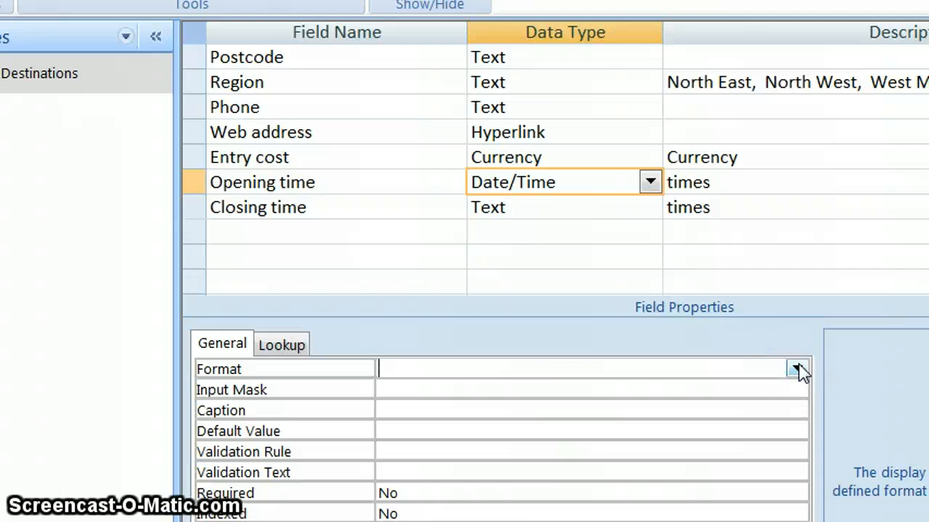
Set Opening time's Format property to Short Time
{"action": "left_click", "coordinate": [797, 368]}
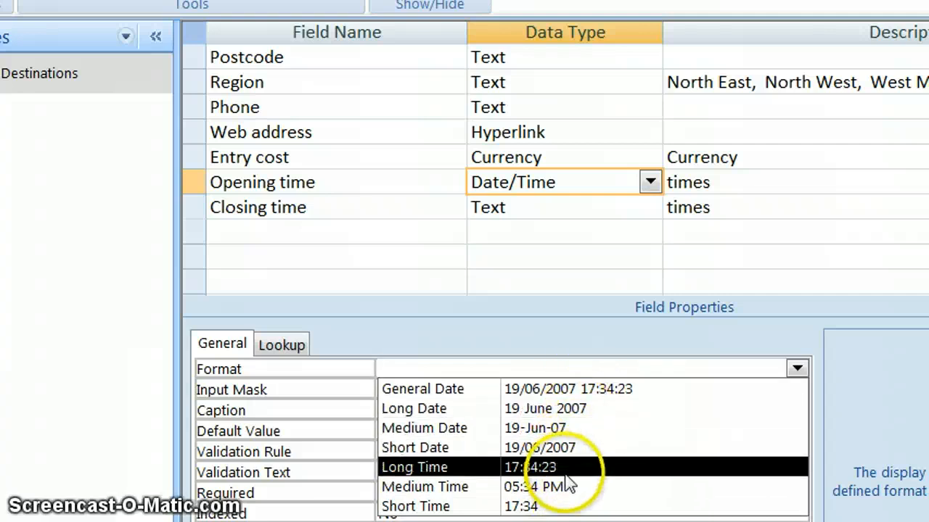
{"action": "mouse_move", "coordinate": [599, 478]}
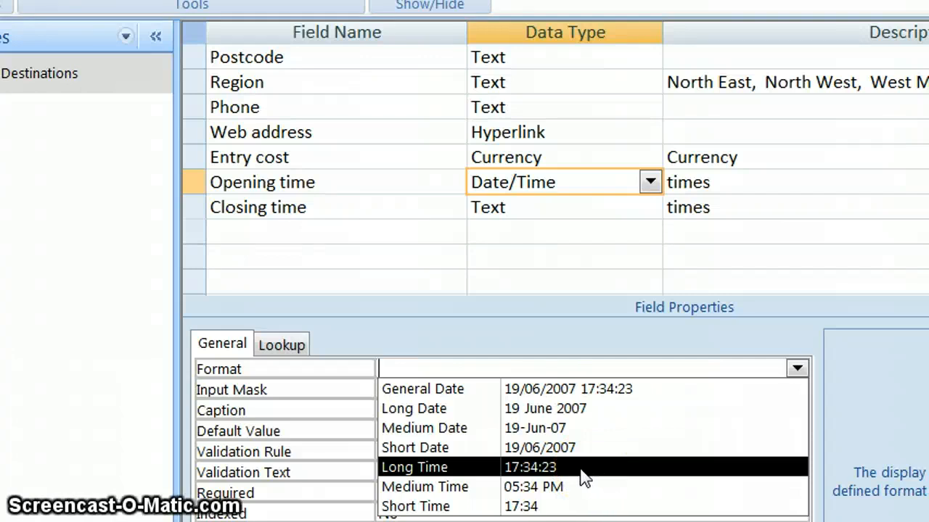
{"action": "mouse_move", "coordinate": [555, 479]}
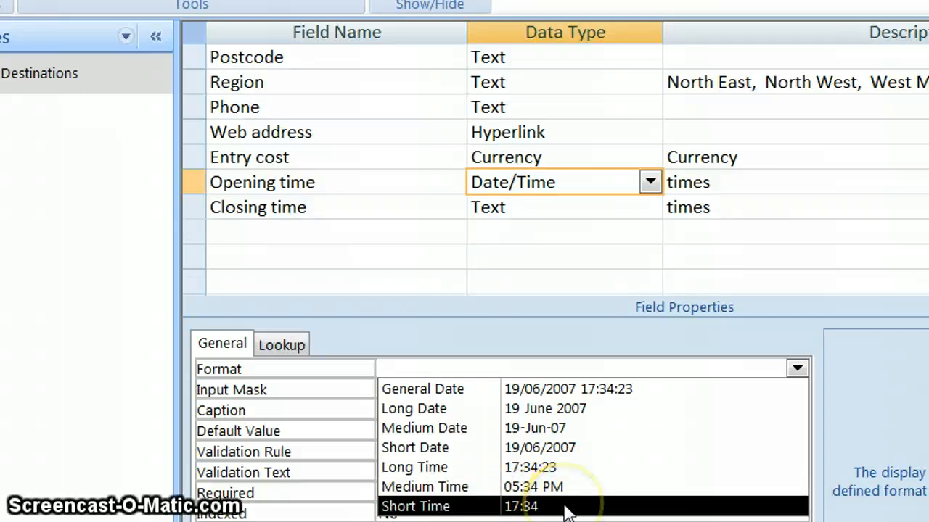
{"action": "left_click", "coordinate": [416, 506]}
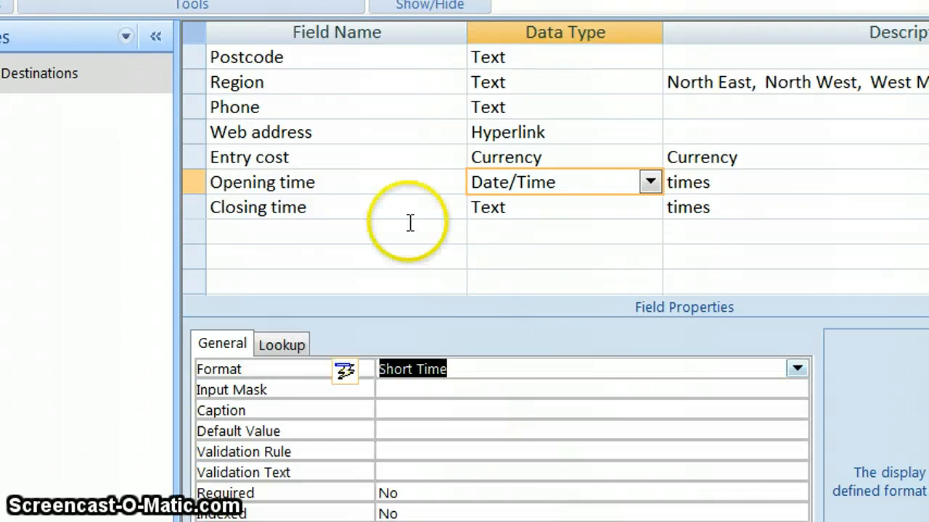
{"action": "mouse_move", "coordinate": [515, 209]}
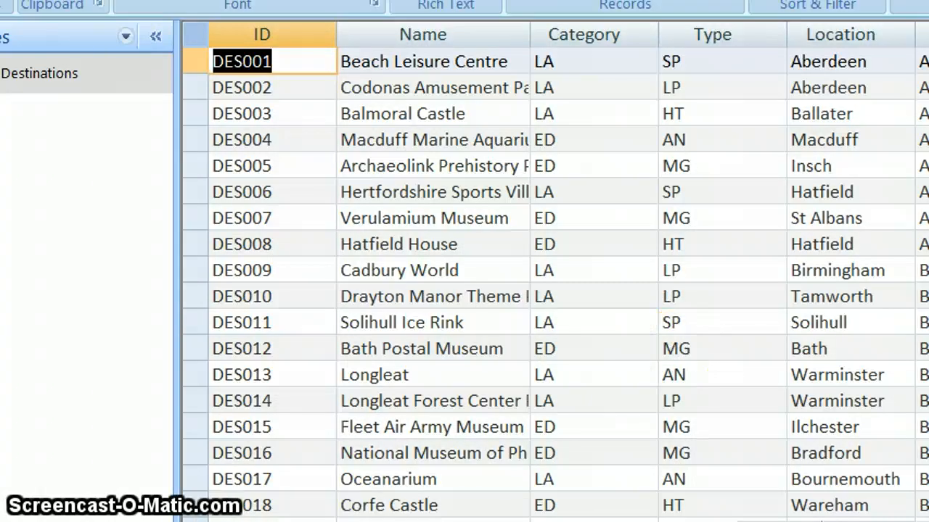
Scroll the datasheet right to check Opening time now shows 09:00
{"action": "scroll", "scroll_direction": "right", "scroll_amount": 3}
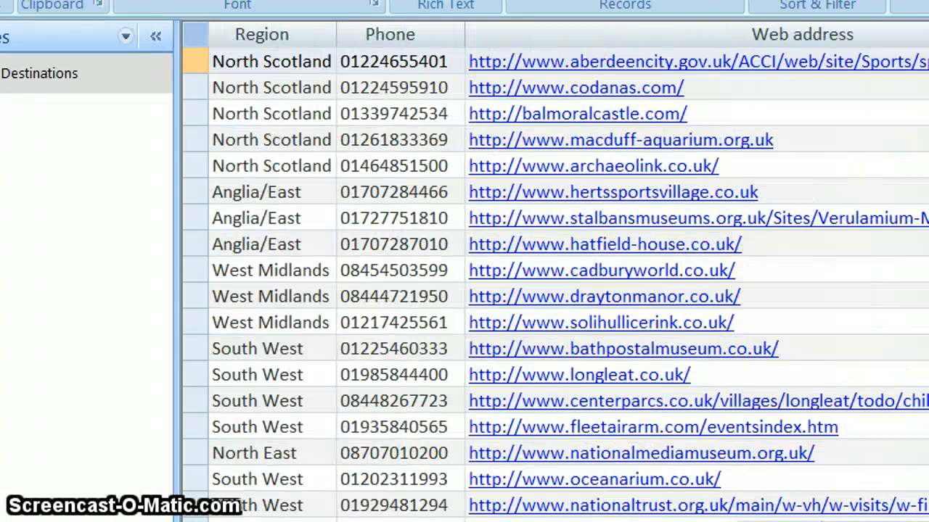
{"action": "scroll", "scroll_direction": "right", "scroll_amount": 3}
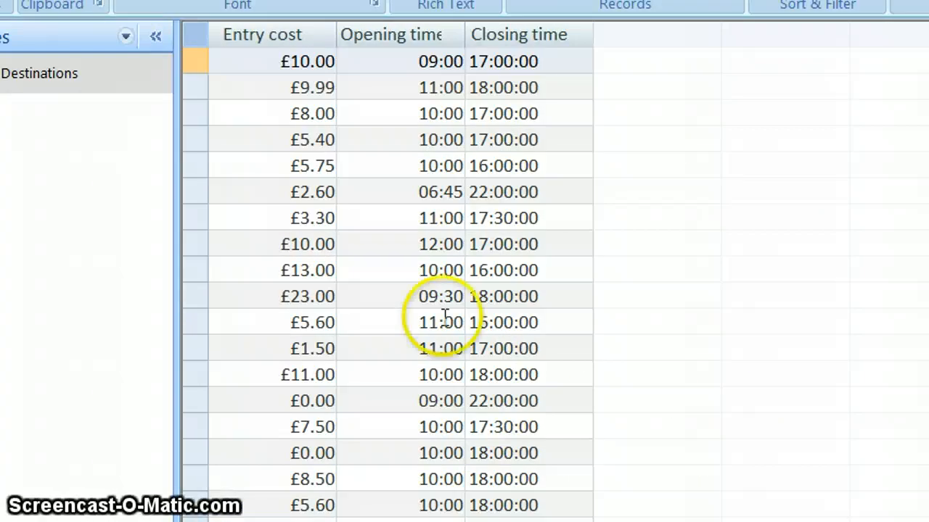
{"action": "mouse_move", "coordinate": [443, 36]}
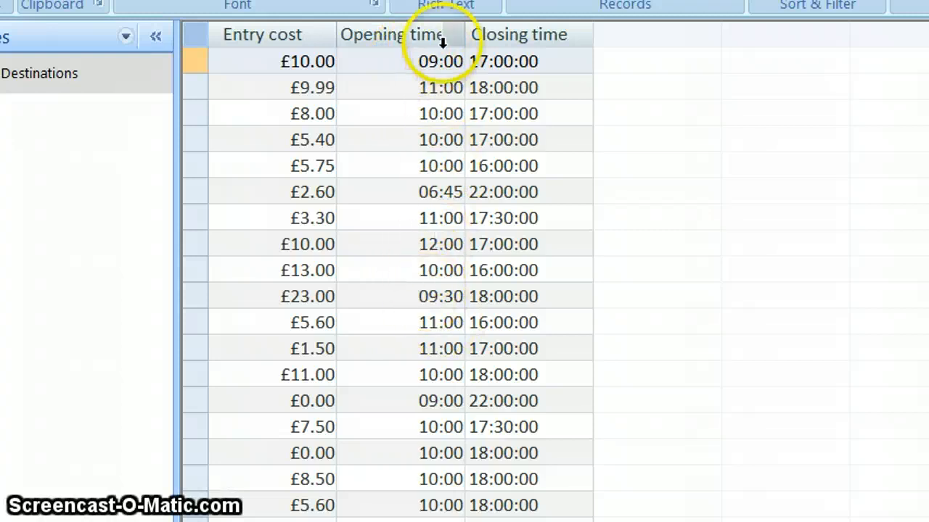
{"action": "mouse_move", "coordinate": [435, 87]}
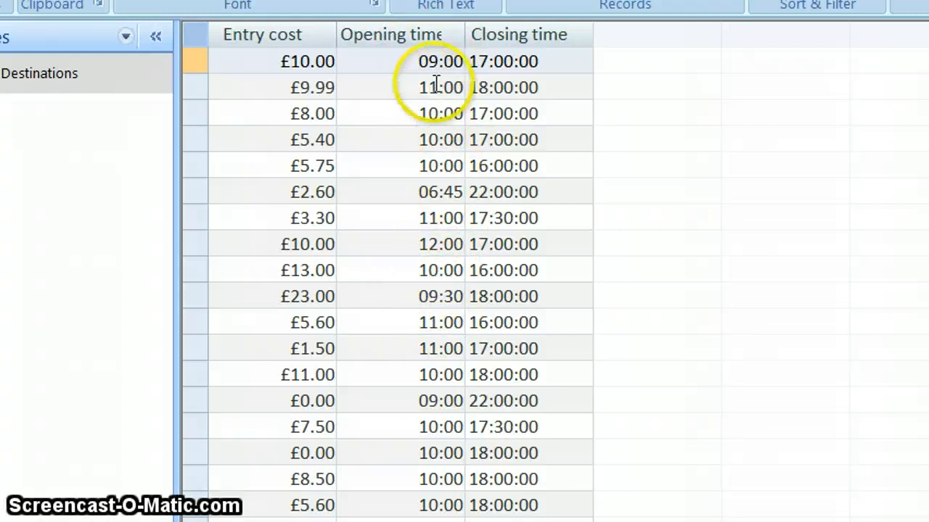
{"action": "mouse_move", "coordinate": [551, 54]}
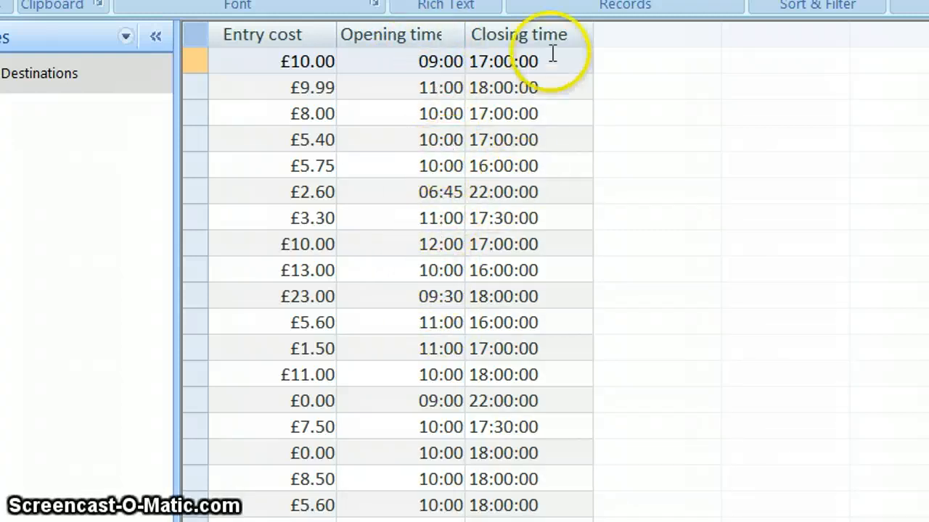
{"action": "mouse_move", "coordinate": [511, 348]}
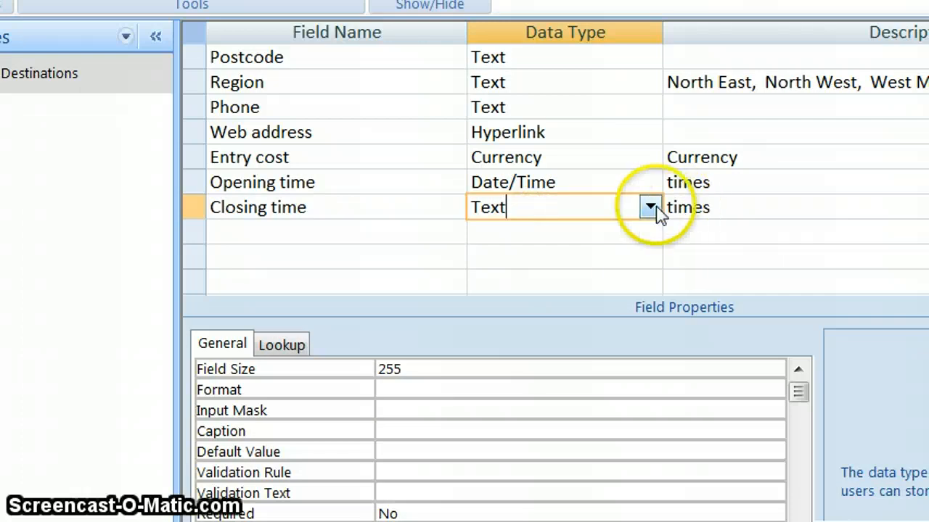
Change Closing time from Text to Date/Time and set its Format to Short Time
{"action": "left_click", "coordinate": [649, 207]}
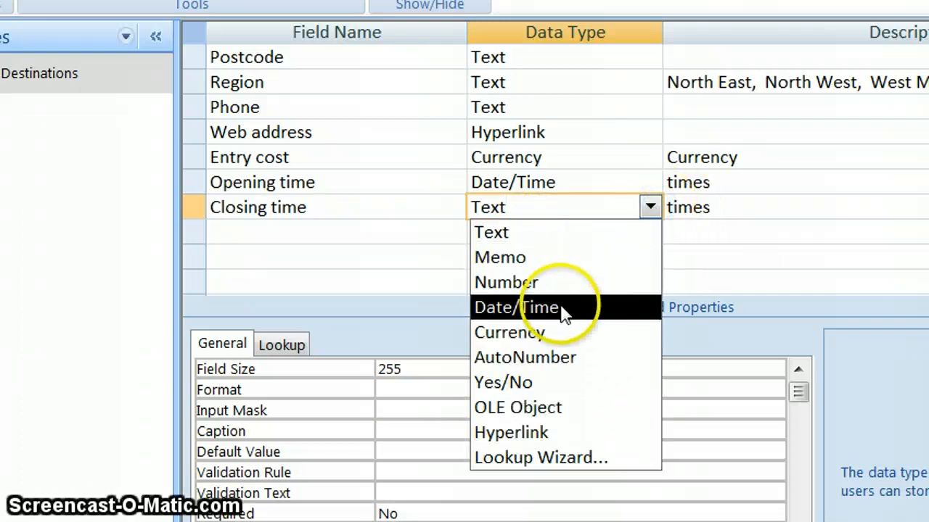
{"action": "left_click", "coordinate": [515, 307]}
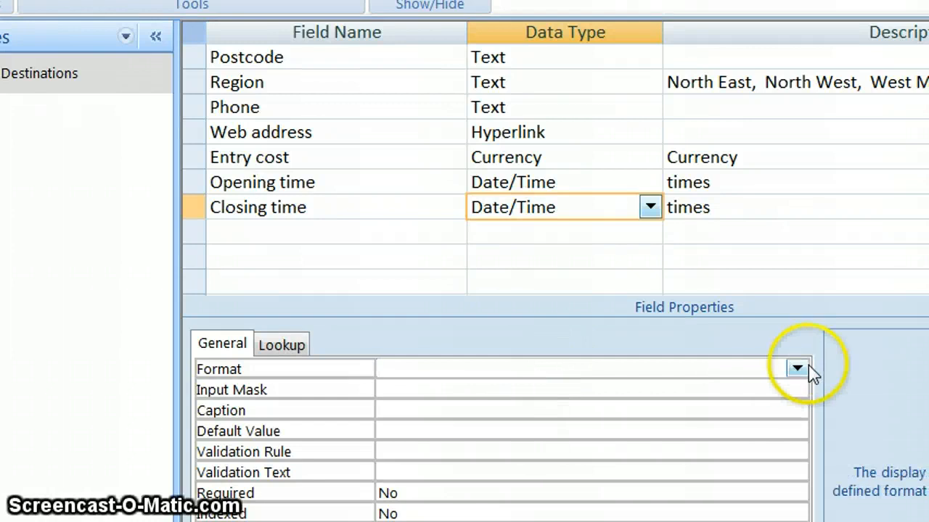
{"action": "left_click", "coordinate": [797, 368]}
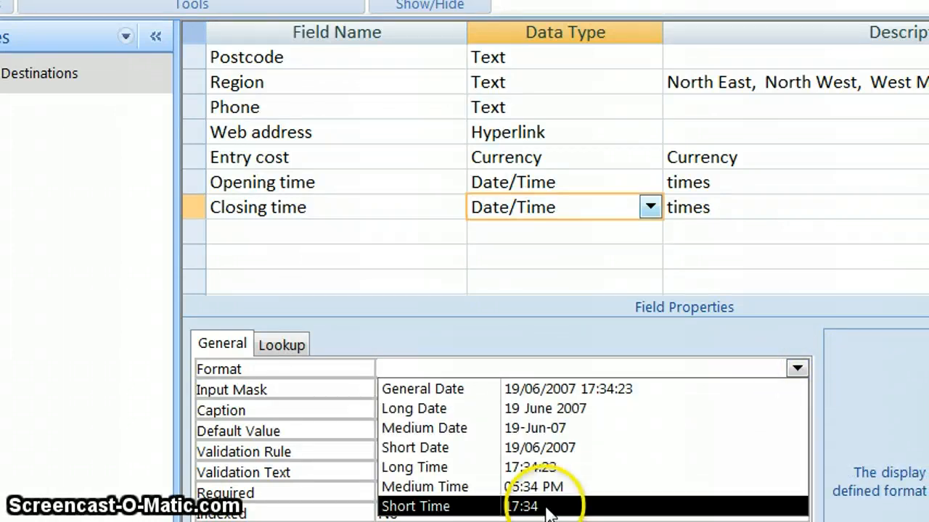
{"action": "left_click", "coordinate": [415, 506]}
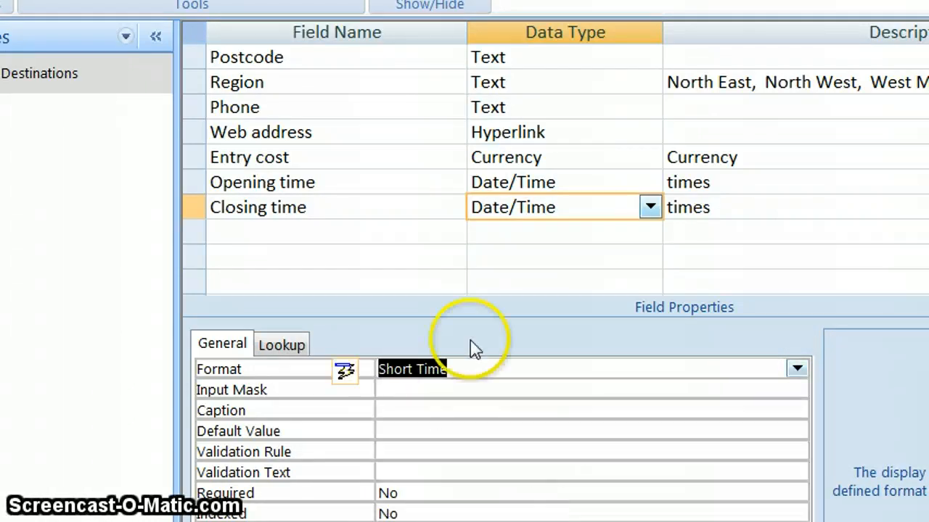
{"action": "mouse_move", "coordinate": [489, 107]}
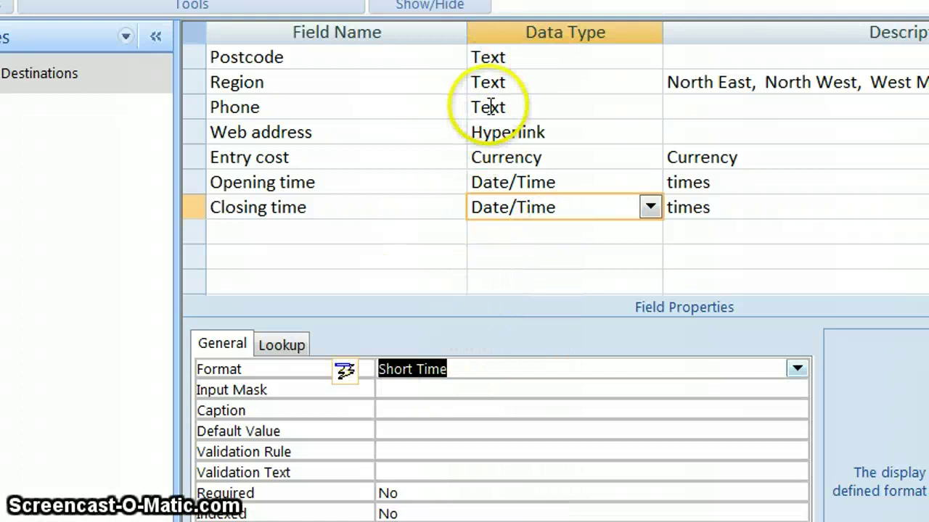
{"action": "mouse_move", "coordinate": [534, 114]}
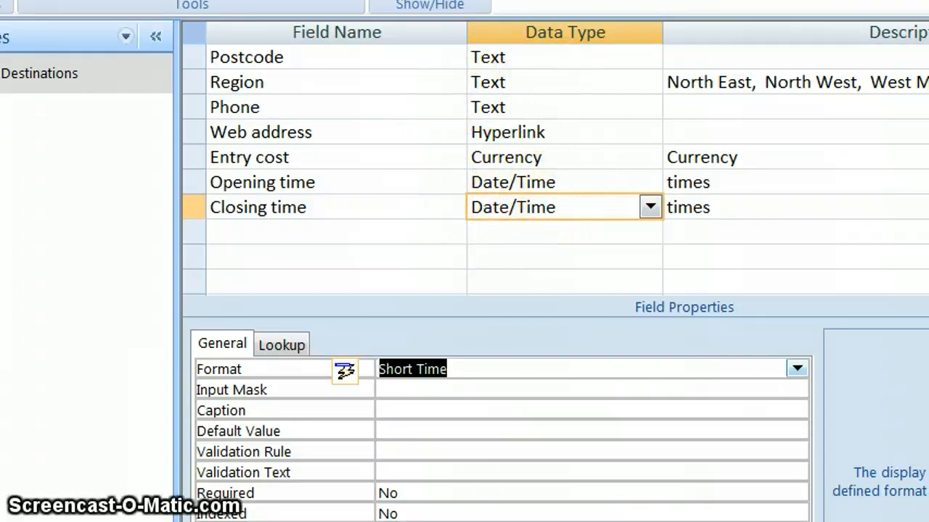
{"action": "mouse_move", "coordinate": [548, 182]}
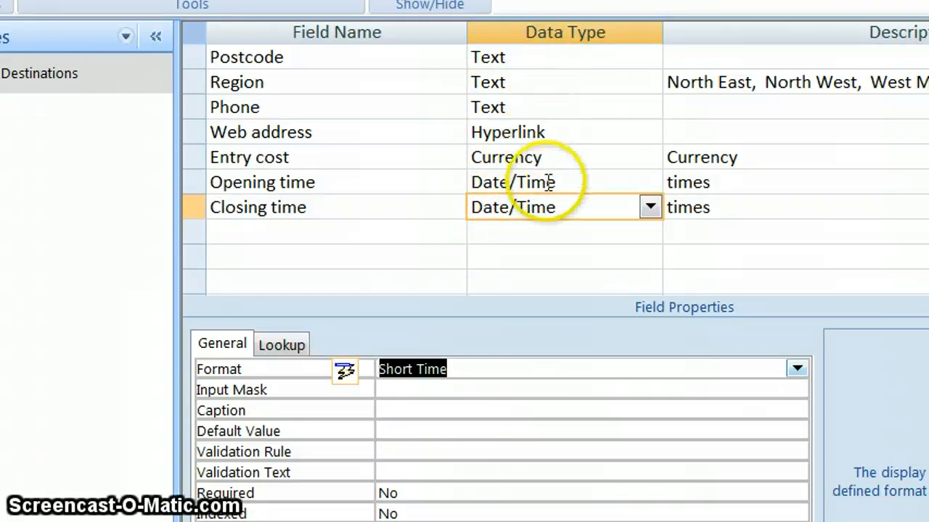
{"action": "mouse_move", "coordinate": [457, 261]}
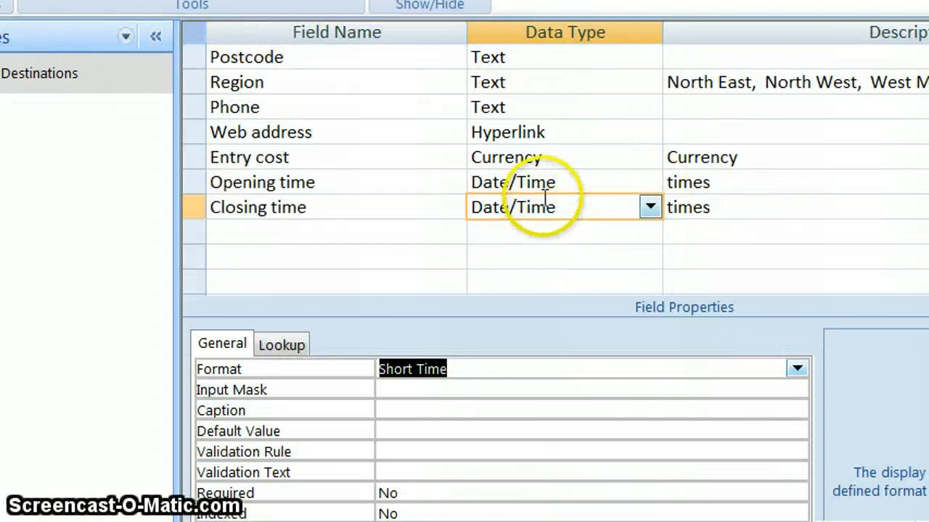
{"action": "left_click", "coordinate": [513, 182]}
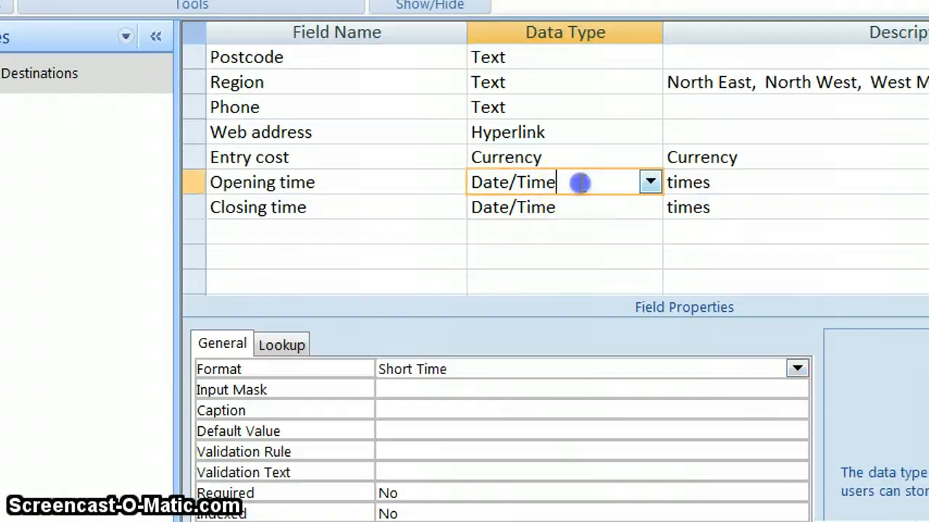
{"action": "left_click", "coordinate": [650, 181]}
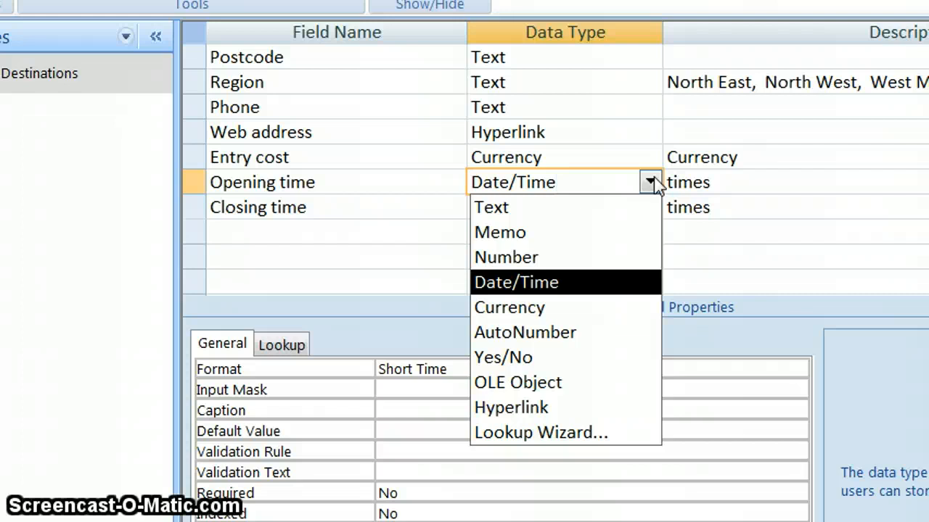
{"action": "mouse_move", "coordinate": [555, 243]}
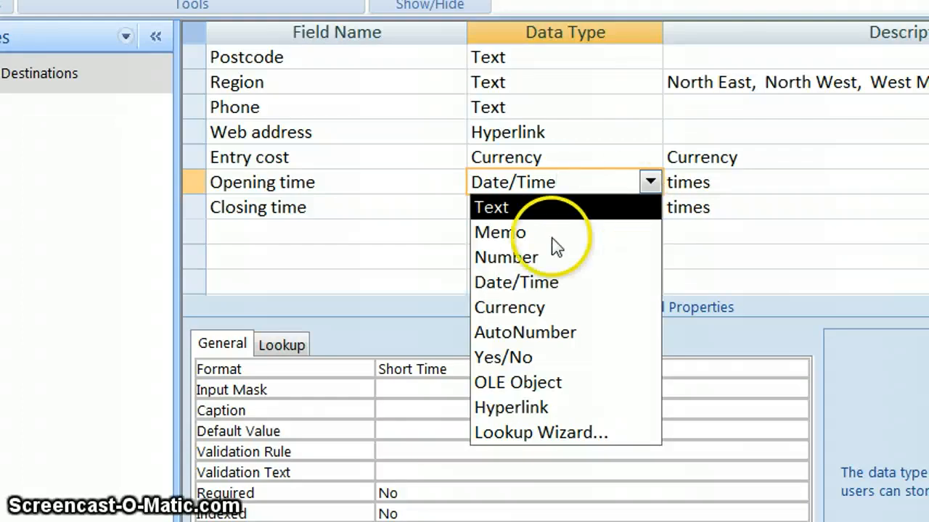
{"action": "mouse_move", "coordinate": [544, 210]}
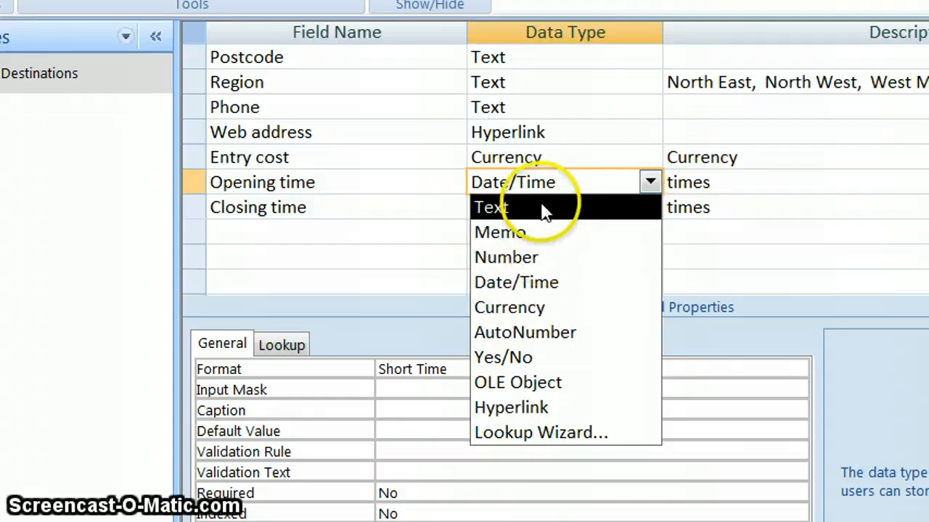
{"action": "mouse_move", "coordinate": [552, 306]}
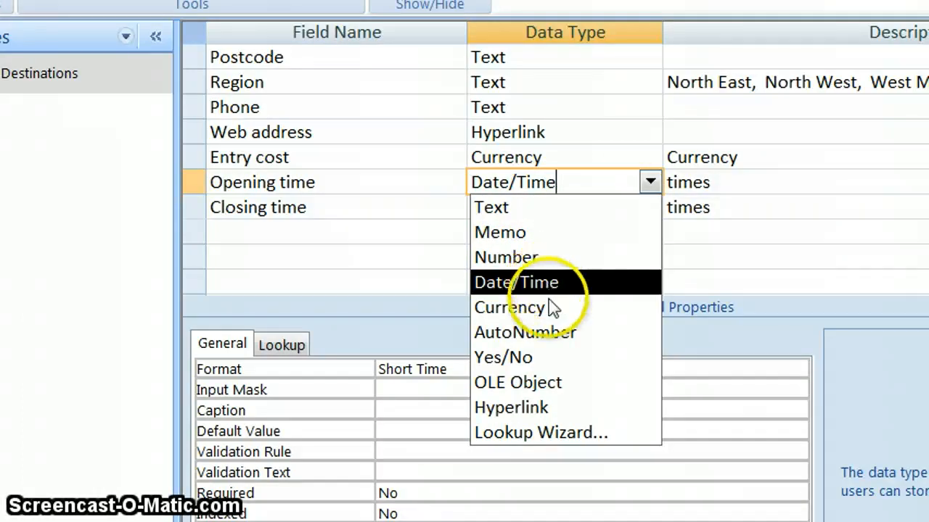
{"action": "mouse_move", "coordinate": [566, 433]}
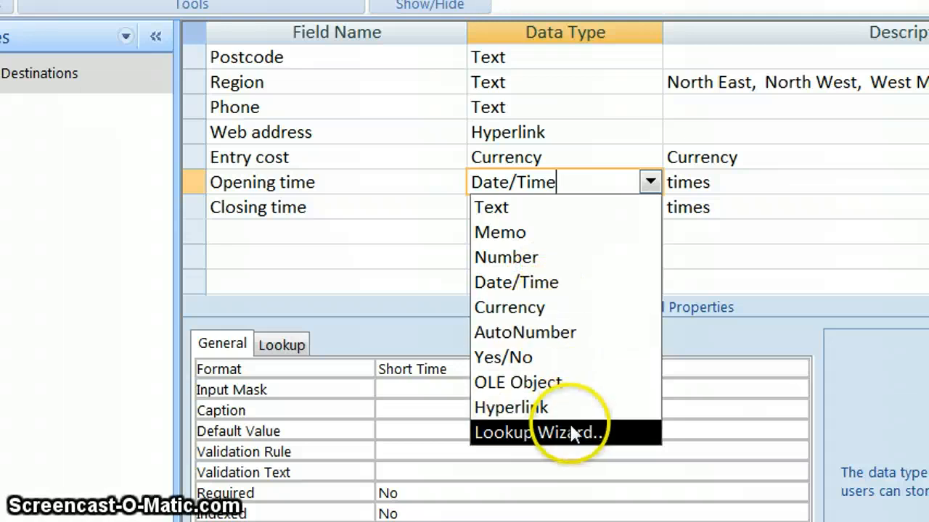
{"action": "mouse_move", "coordinate": [577, 439]}
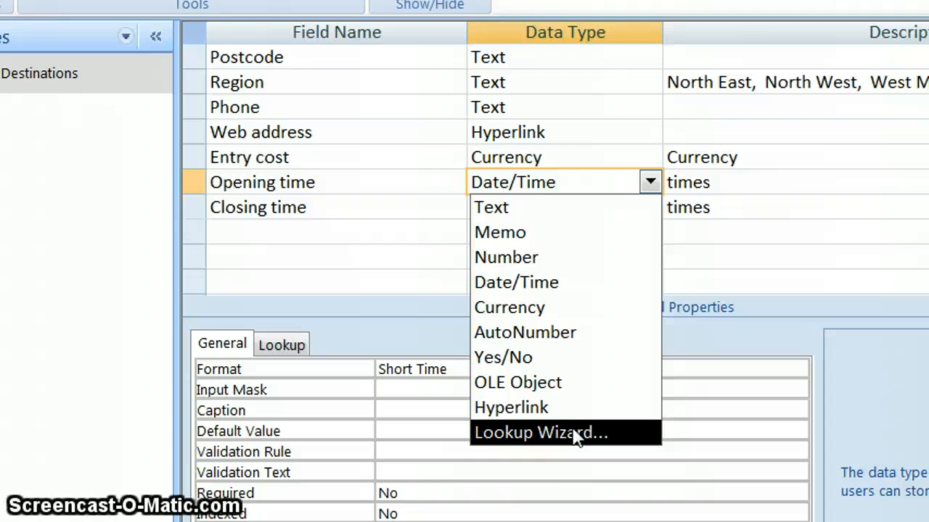
{"action": "left_click", "coordinate": [516, 283]}
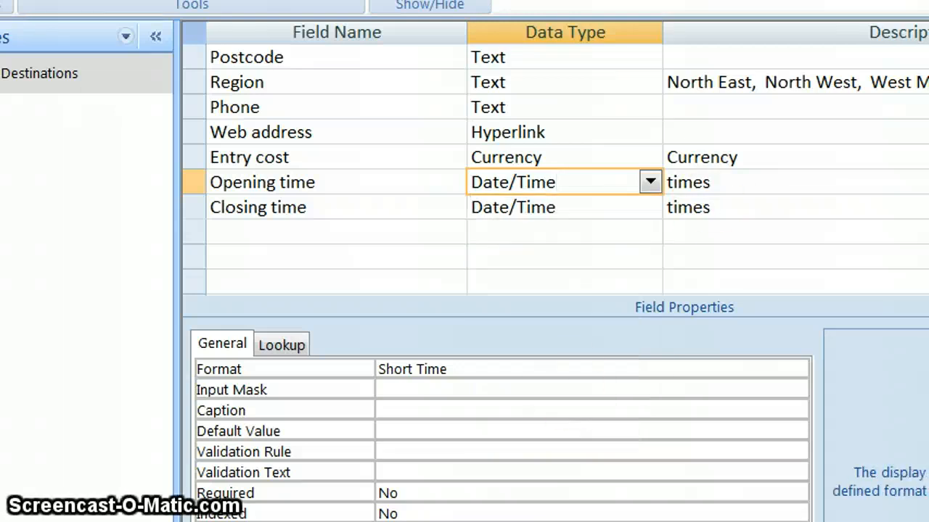
Show the Destinations datasheet scrolled right to the Phone column to check leading zeros
{"action": "scroll", "scroll_direction": "up", "scroll_amount": 3}
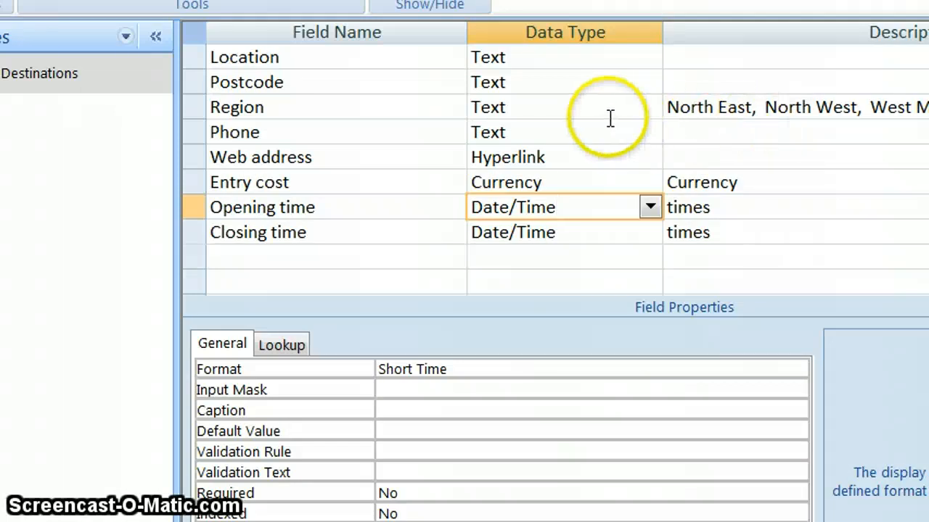
{"action": "left_click", "coordinate": [564, 132]}
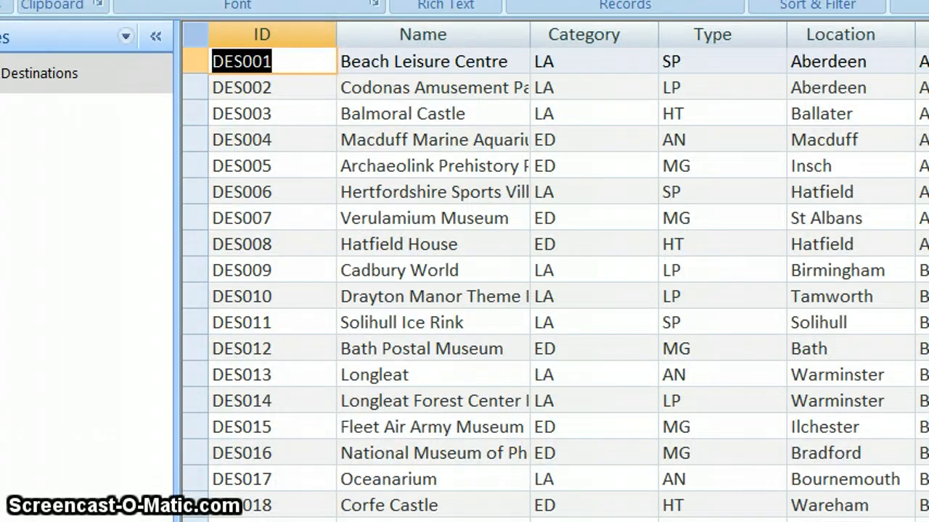
{"action": "scroll", "scroll_direction": "right", "scroll_amount": 3}
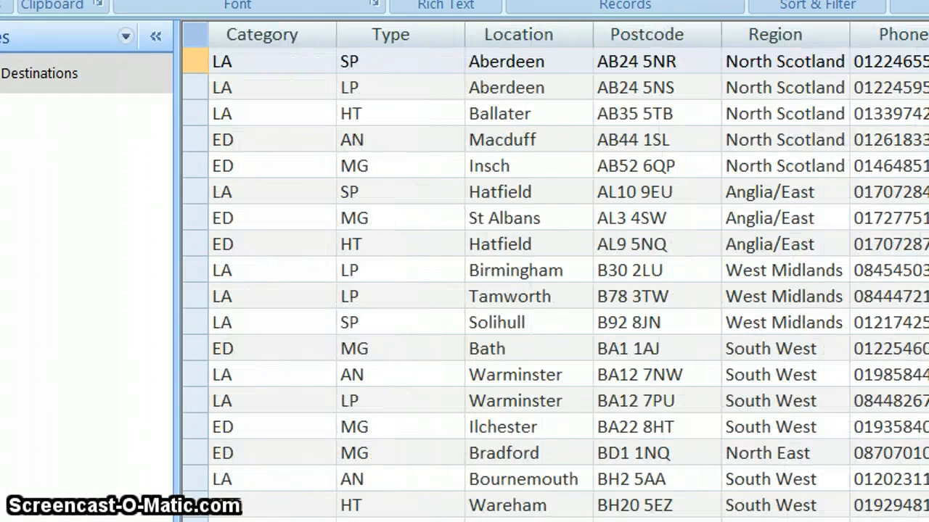
{"action": "scroll", "scroll_direction": "right", "scroll_amount": 3}
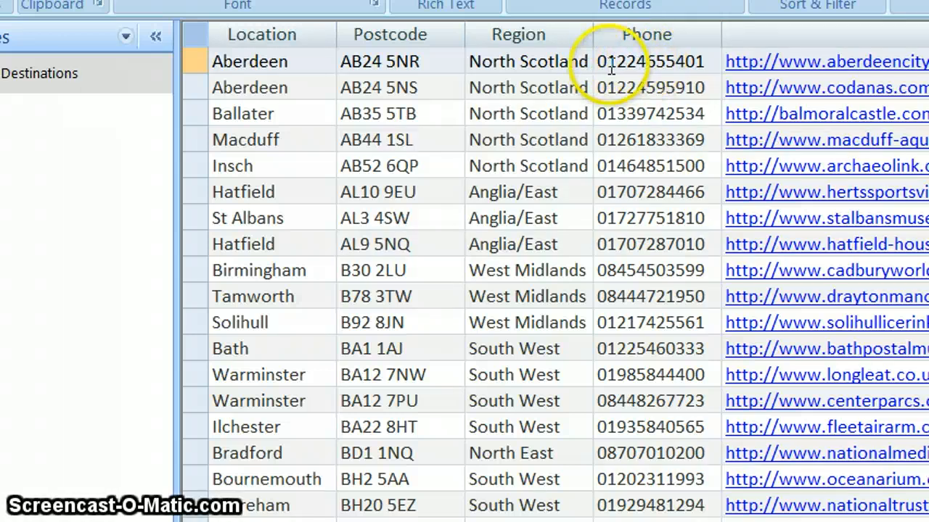
{"action": "mouse_move", "coordinate": [606, 203]}
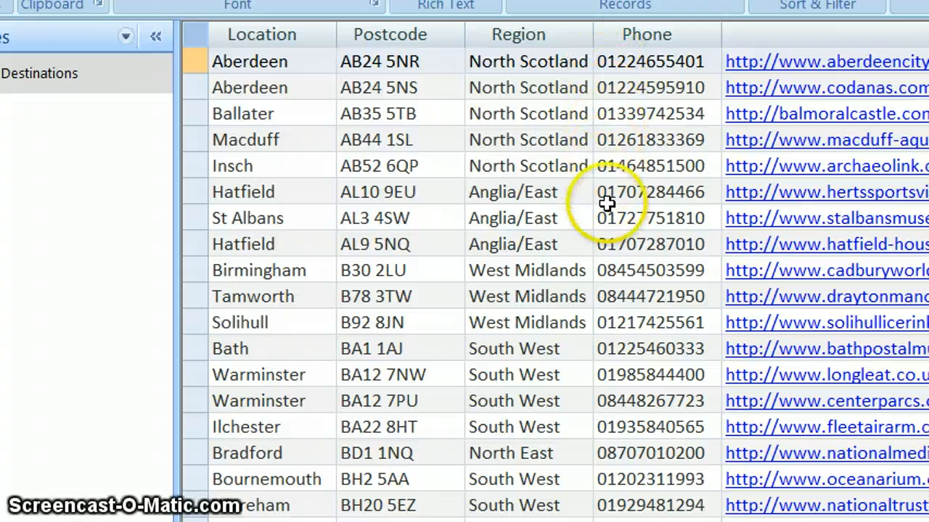
{"action": "mouse_move", "coordinate": [634, 69]}
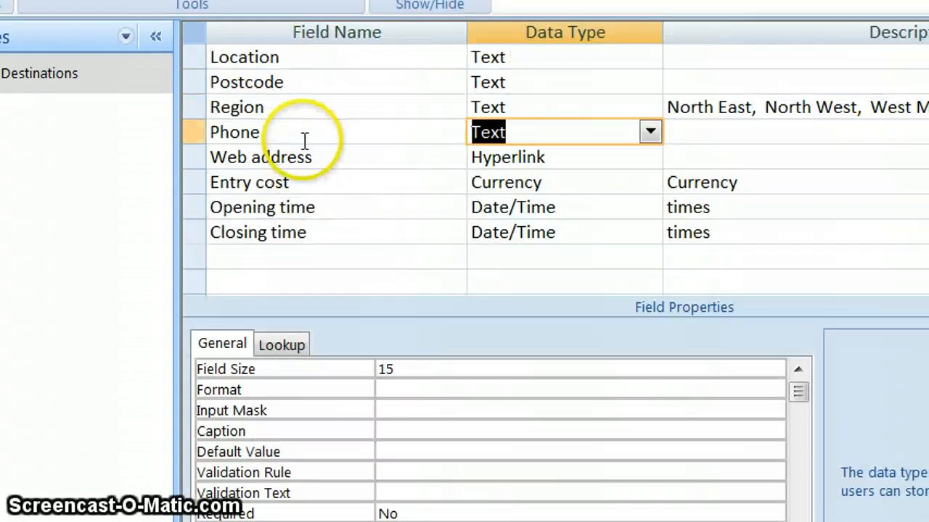
{"action": "mouse_move", "coordinate": [453, 363]}
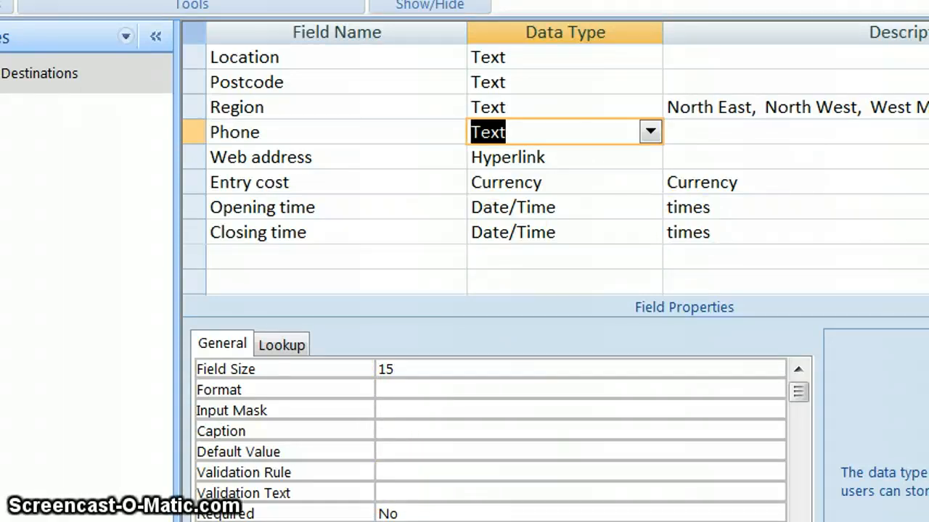
Scroll up the Destinations design field list with Phone shown as Text, size 15
{"action": "scroll", "scroll_direction": "up", "scroll_amount": 3}
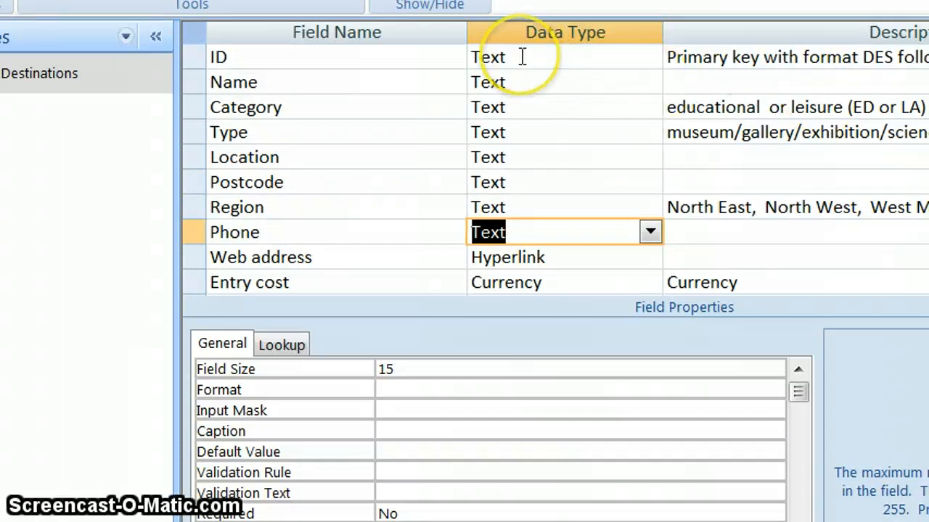
{"action": "mouse_move", "coordinate": [445, 263]}
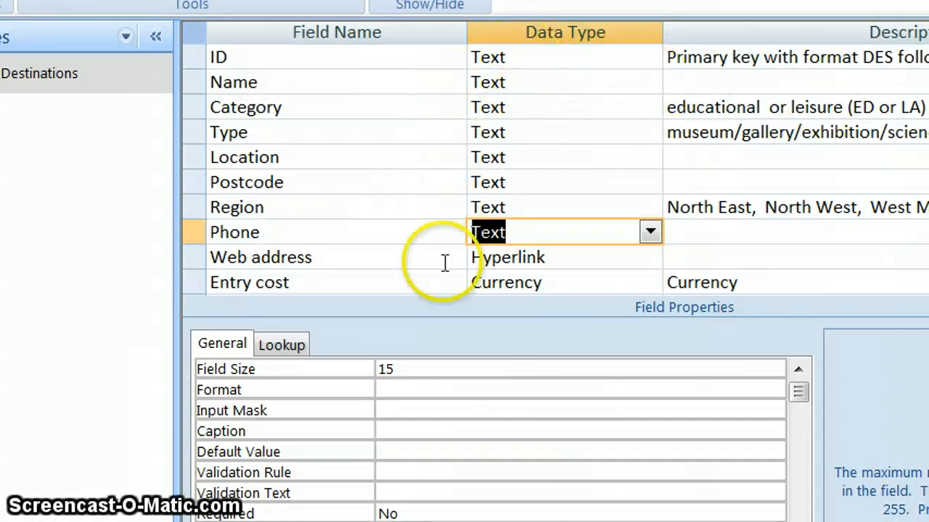